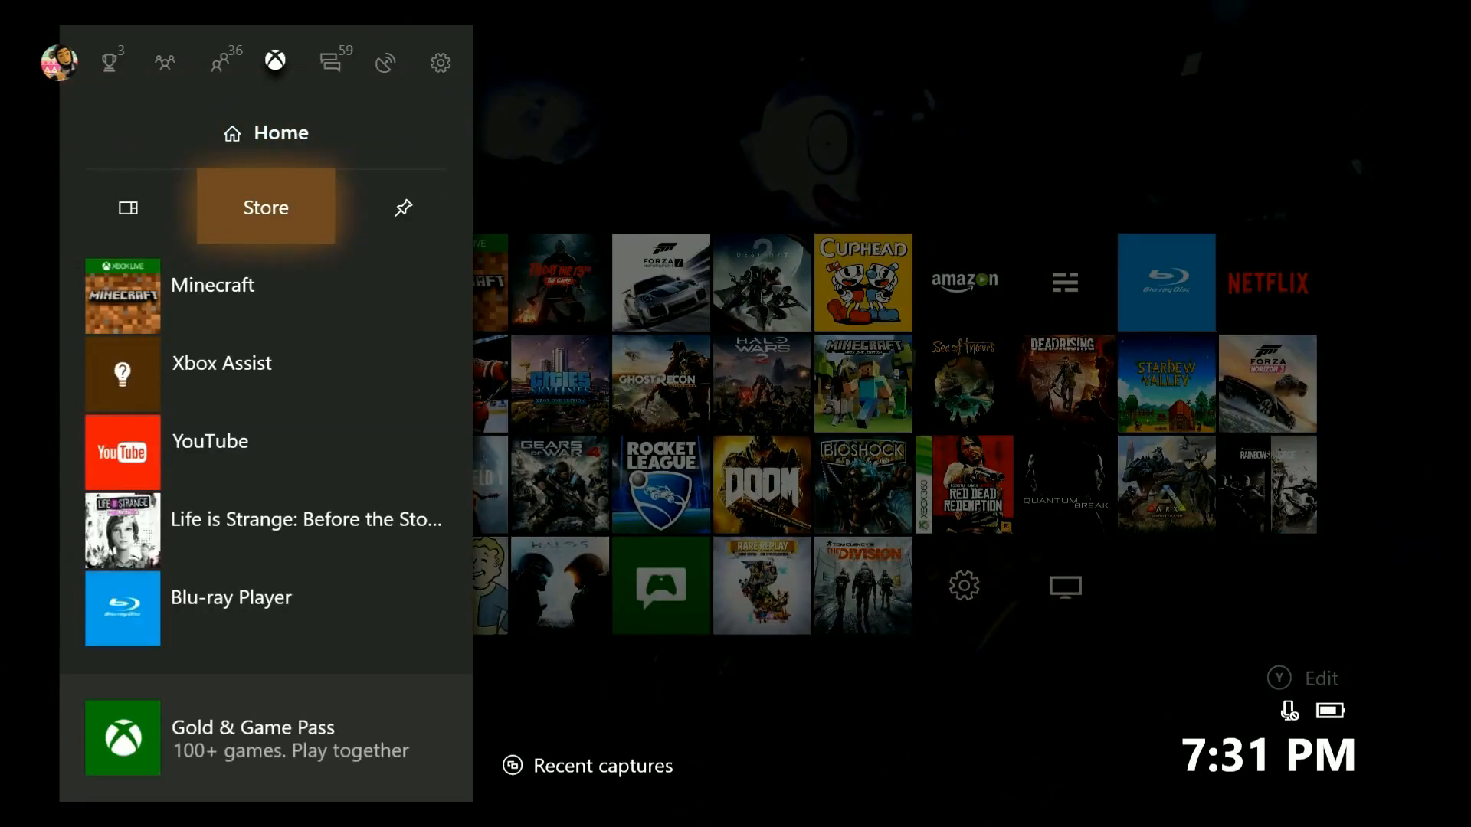
View the full pins list from the guide, then back out to the Home screen featuring Minecraft.
{"action": "left_click", "coordinate": [404, 207]}
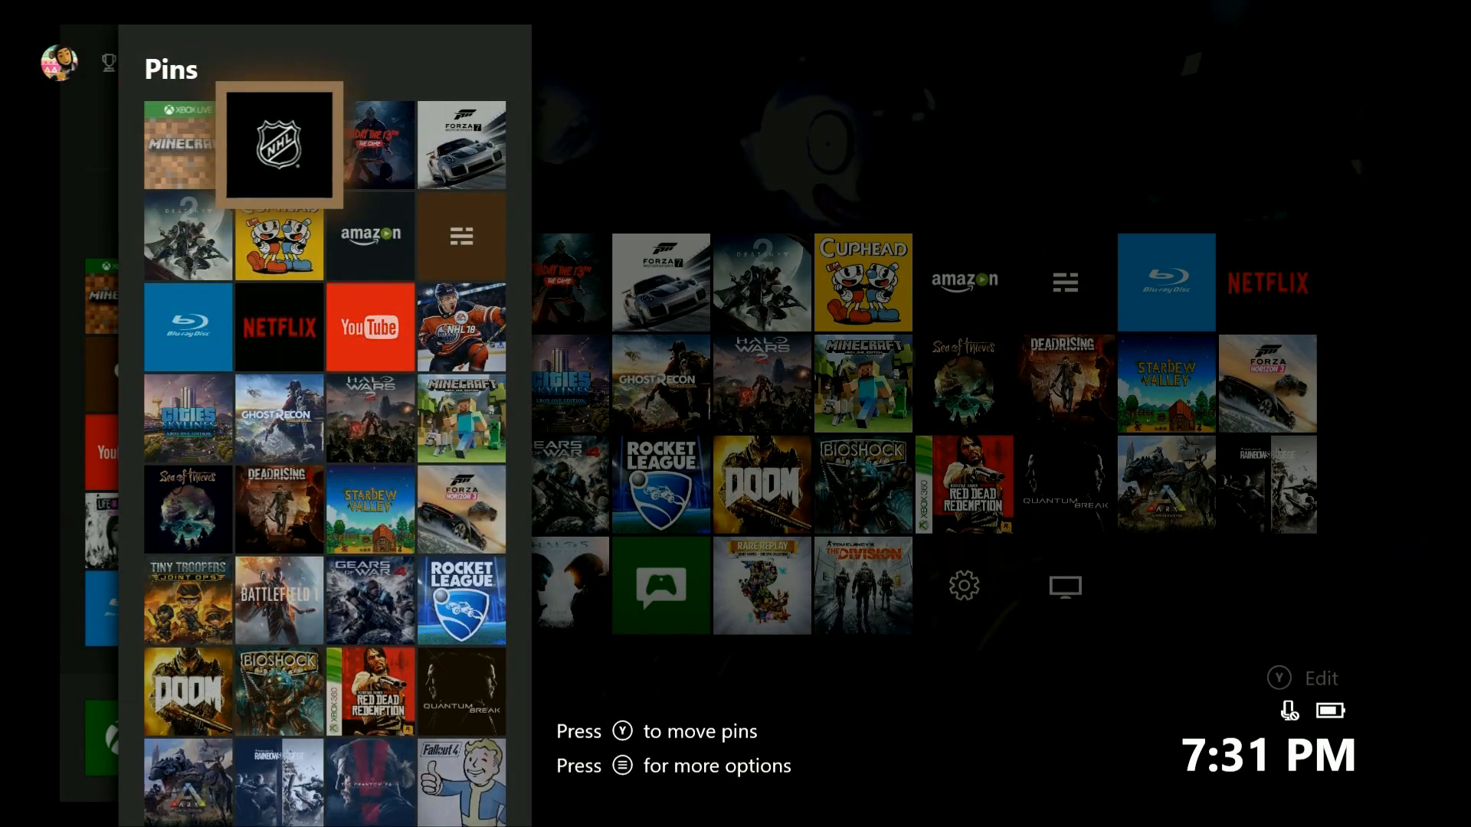
{"action": "key", "text": "Down"}
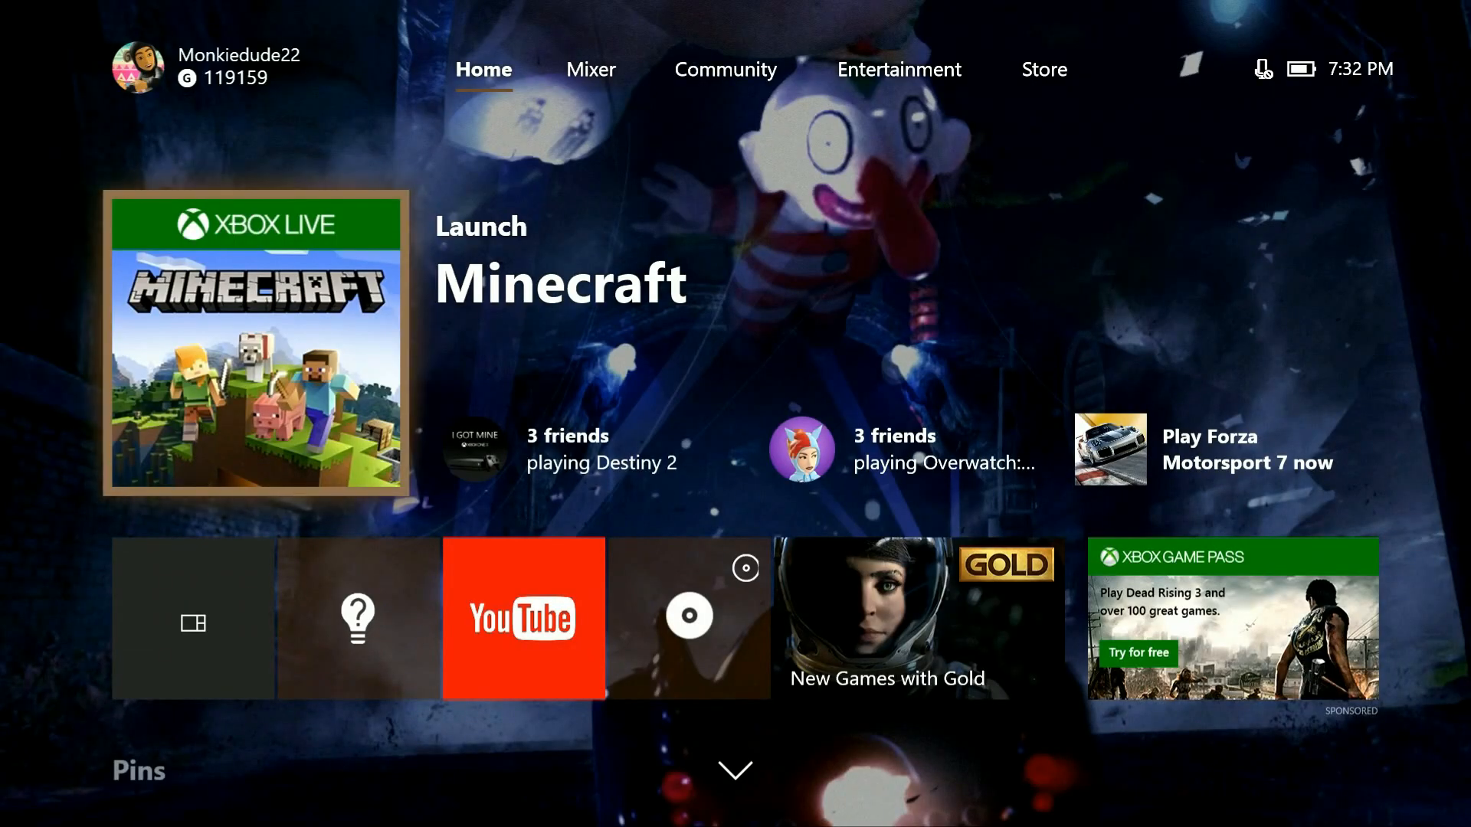
Visit the Store briefly, then return Home with the Pins grid in view.
{"action": "left_click", "coordinate": [1043, 69]}
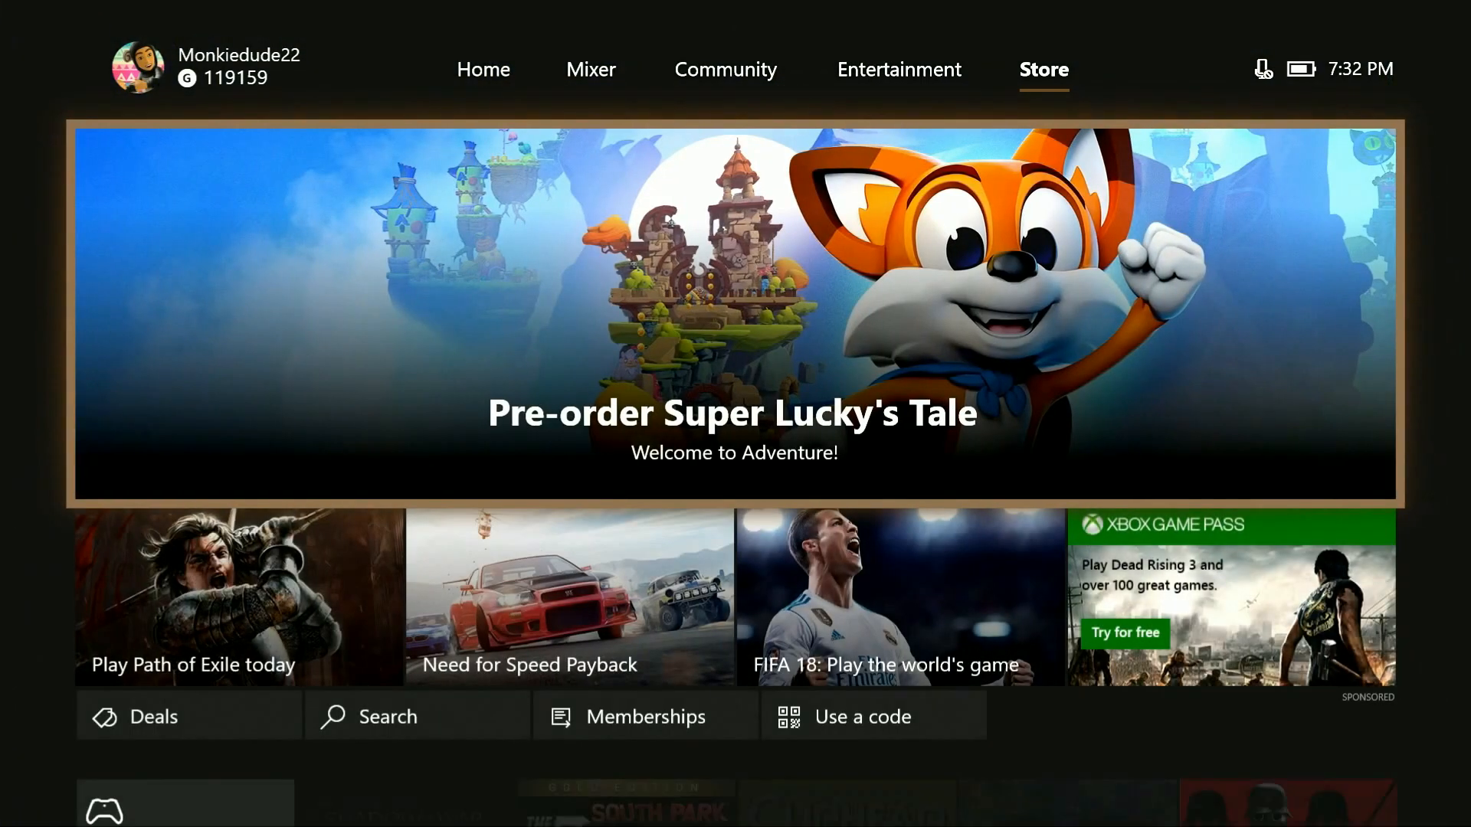
{"action": "key", "text": "Xbox"}
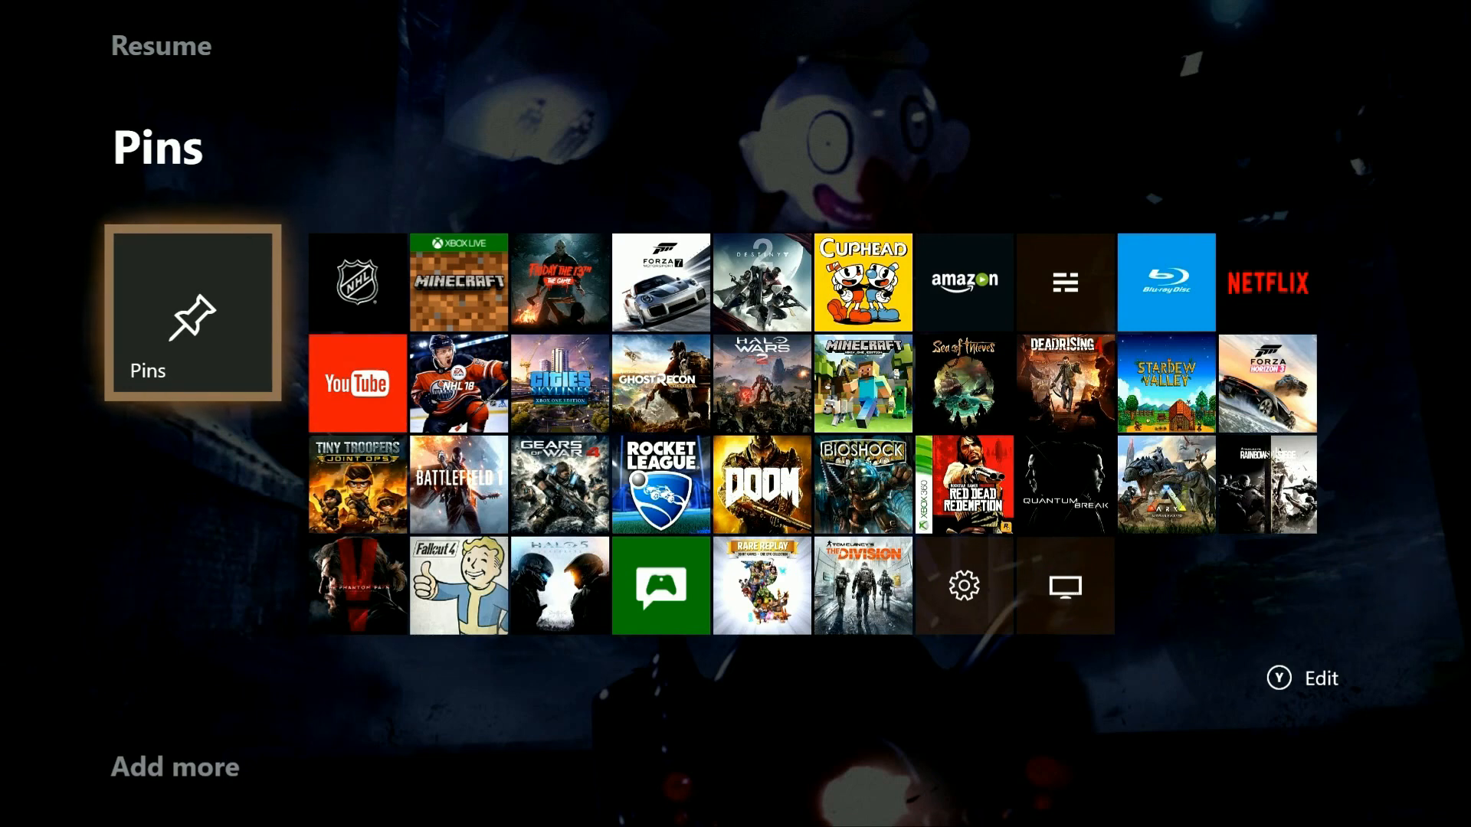
Choose Add to Home from the Destiny 2 pin's options menu.
{"action": "key", "text": "right"}
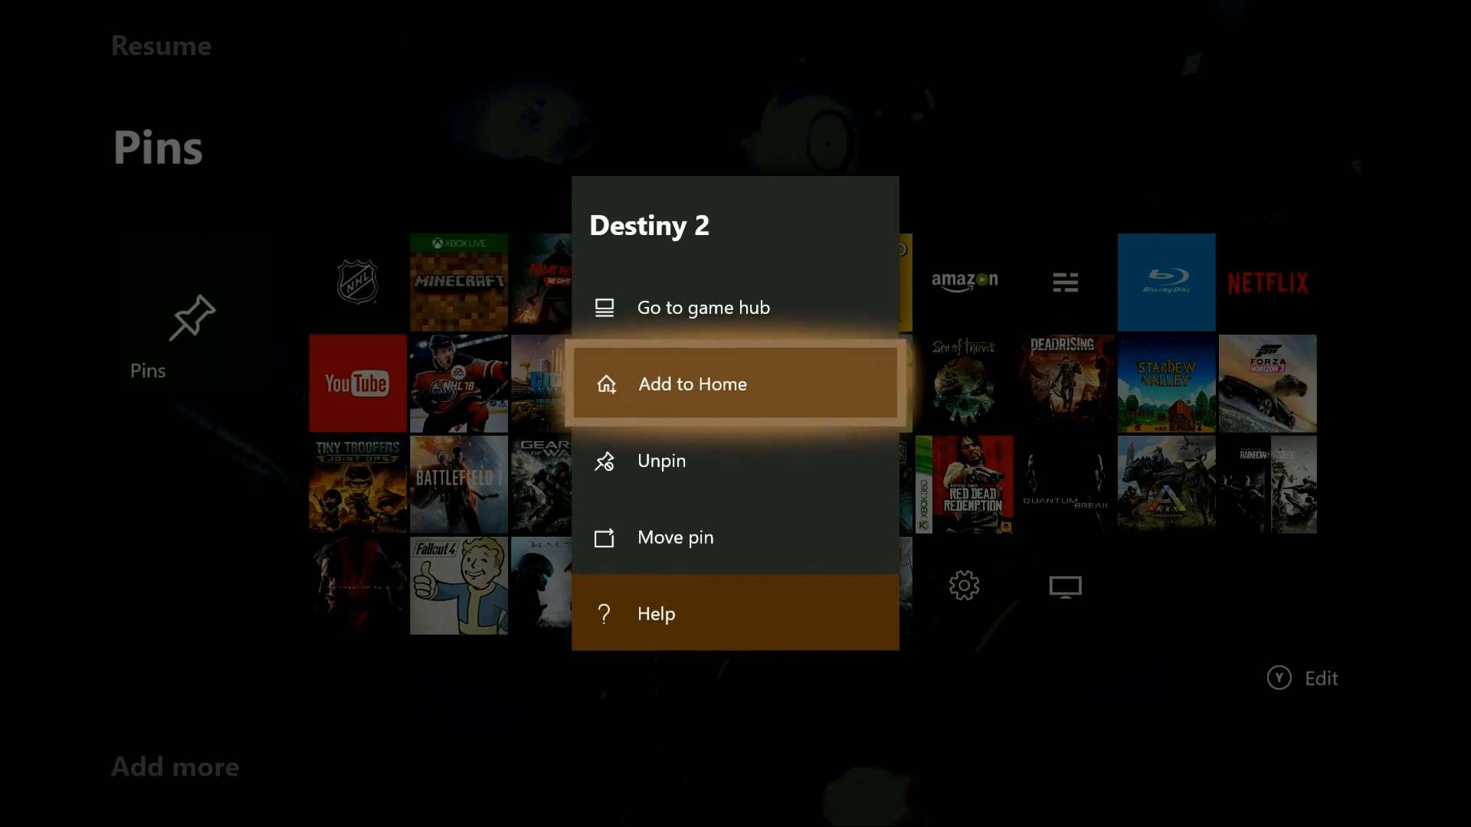
{"action": "left_click", "coordinate": [691, 383]}
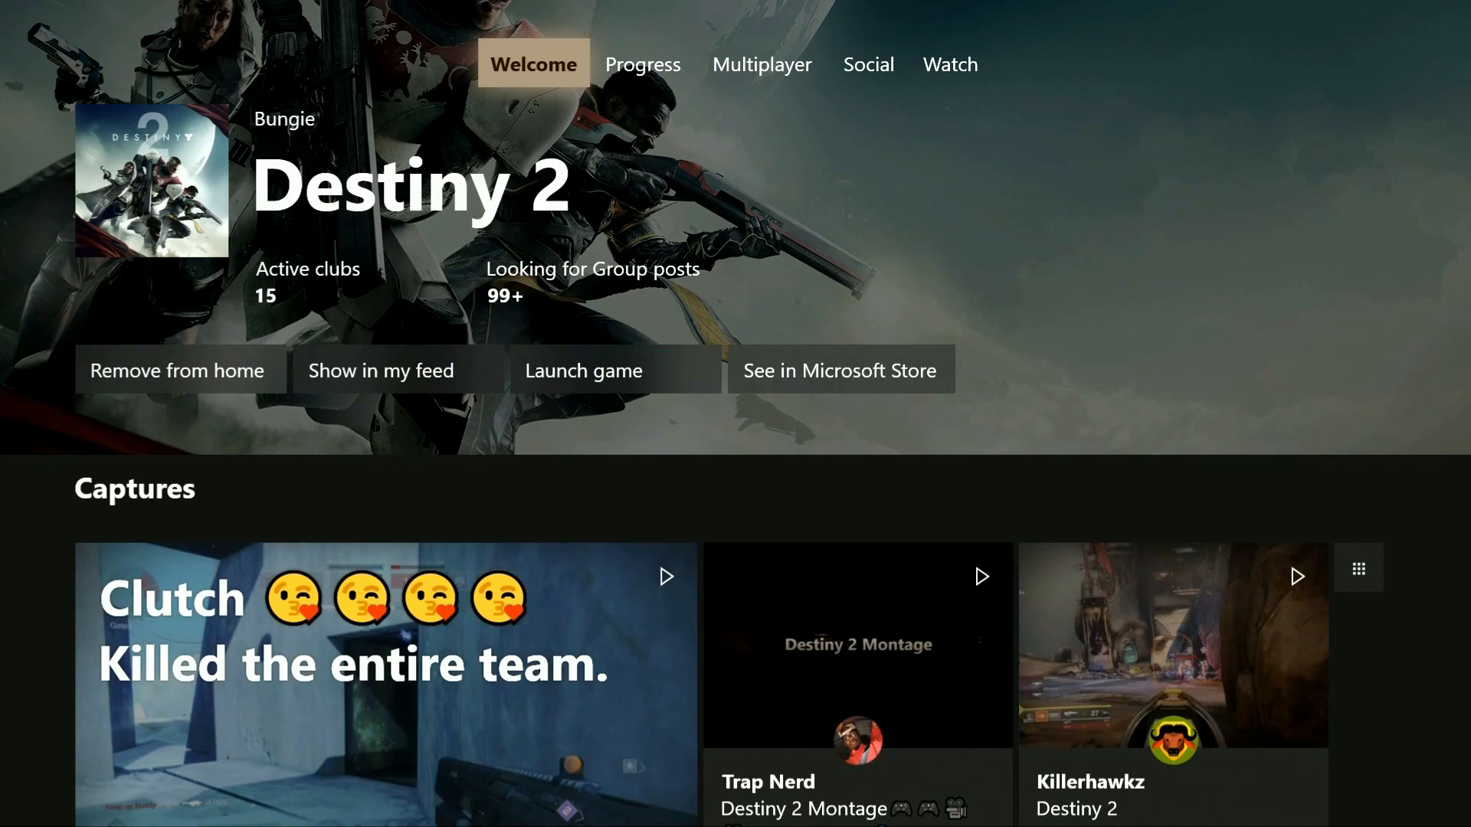
Scroll through Destiny 2's Welcome feed and clubs.
{"action": "scroll", "scroll_direction": "down", "scroll_amount": 3}
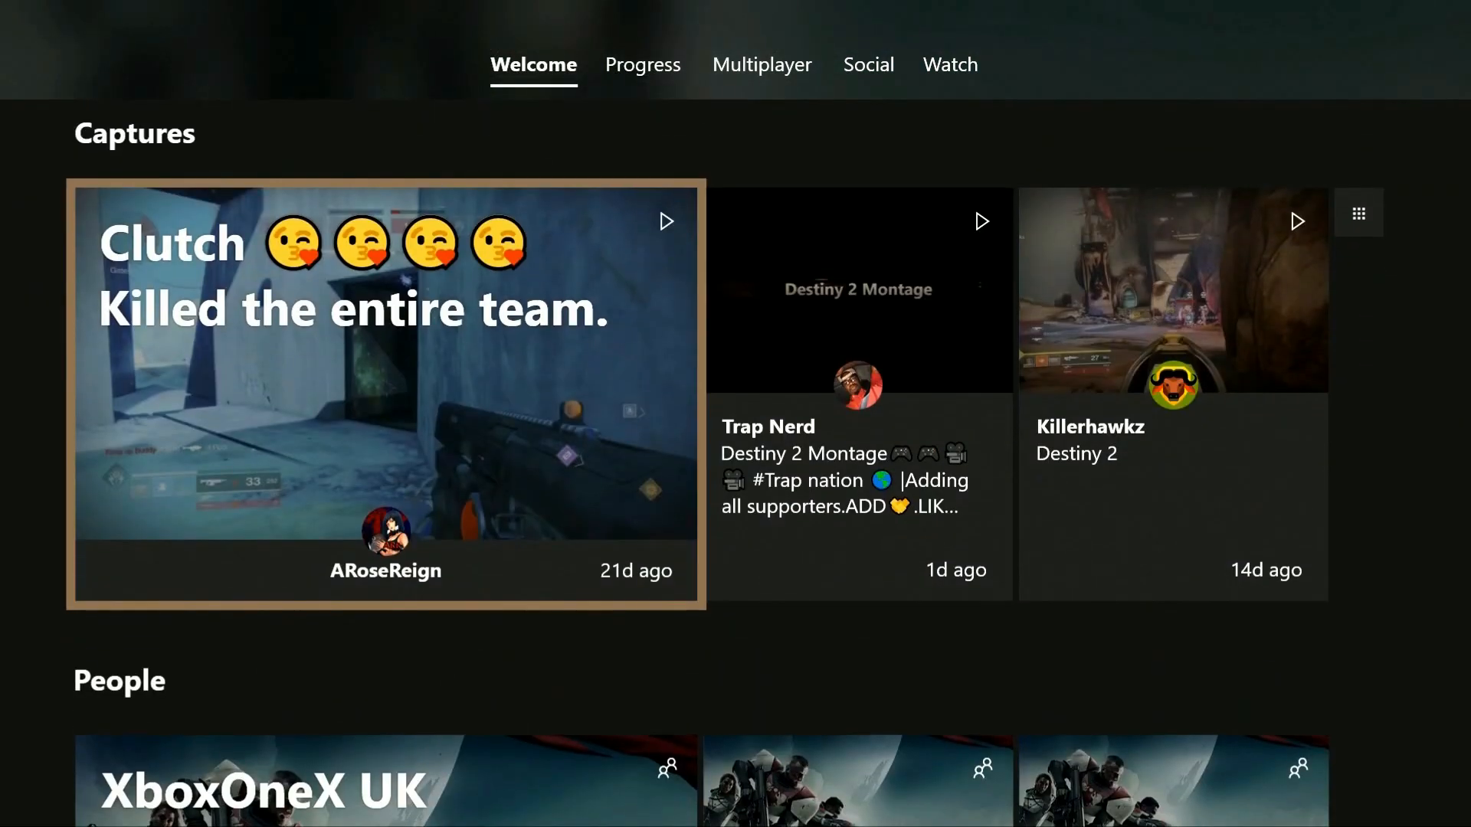
{"action": "scroll", "scroll_direction": "down", "scroll_amount": 3}
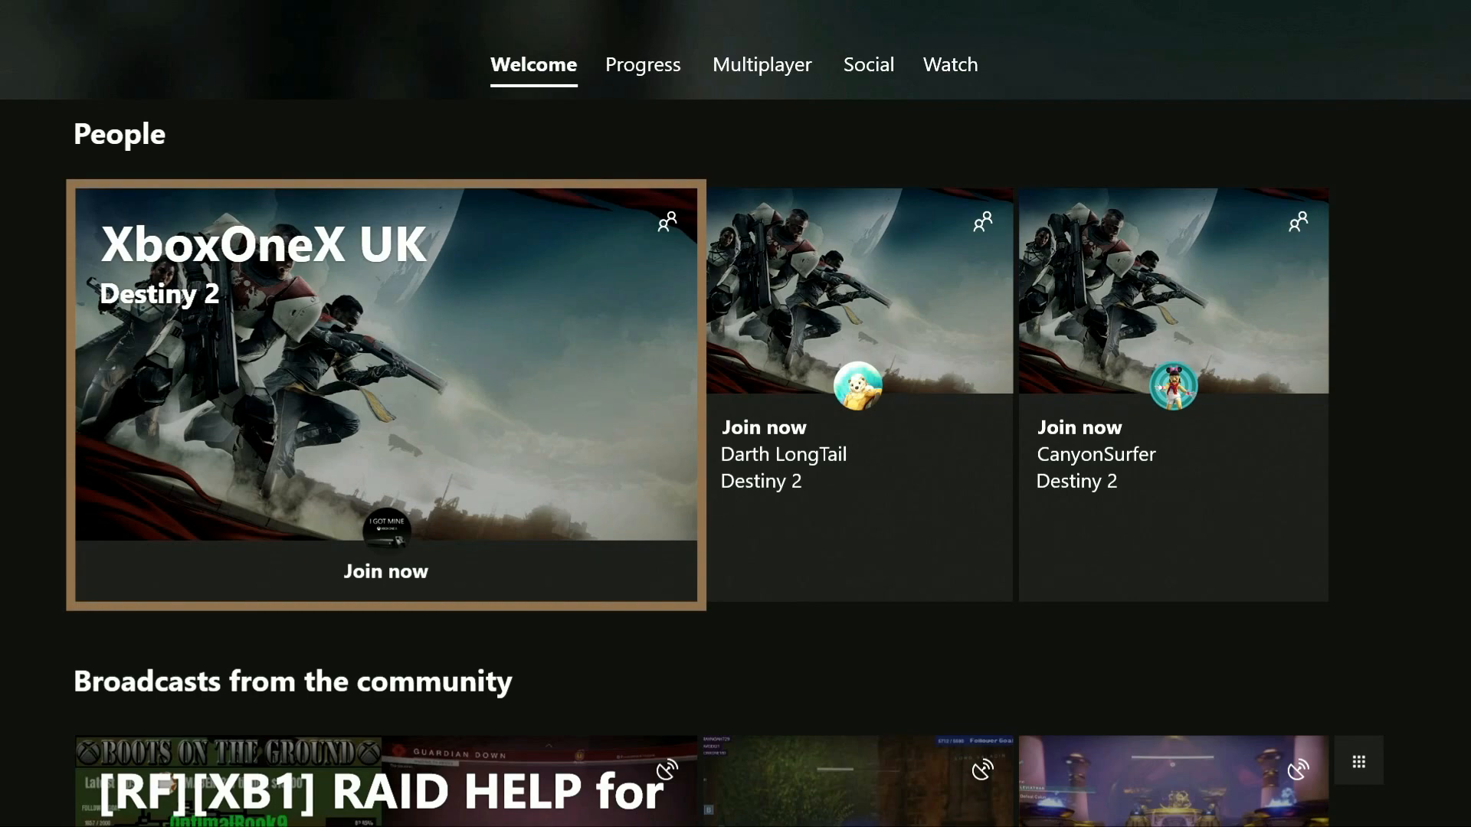
{"action": "scroll", "scroll_direction": "down", "scroll_amount": 3}
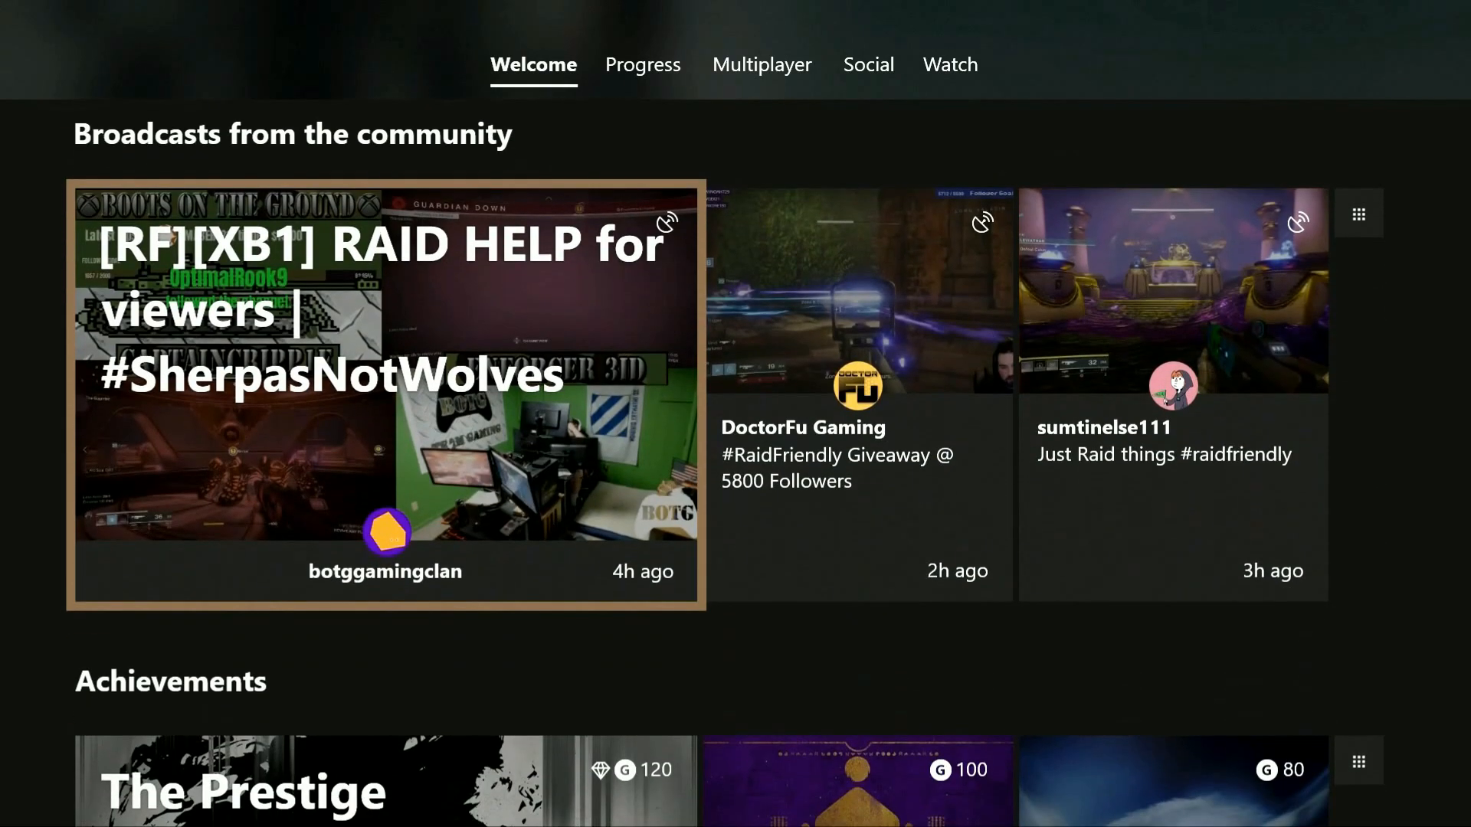
{"action": "scroll", "scroll_direction": "down", "scroll_amount": 3}
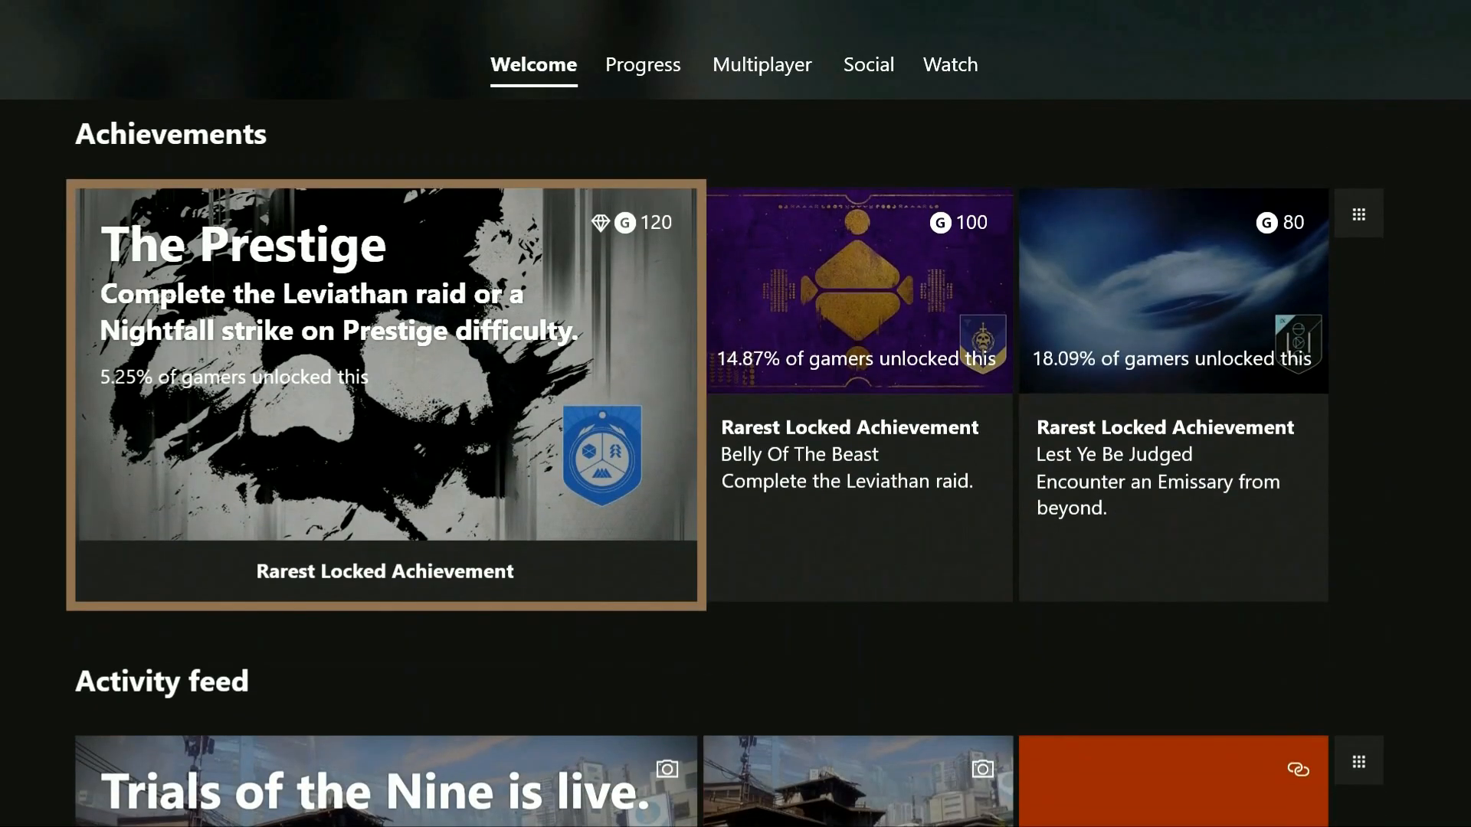
{"action": "scroll", "scroll_direction": "down", "scroll_amount": 3}
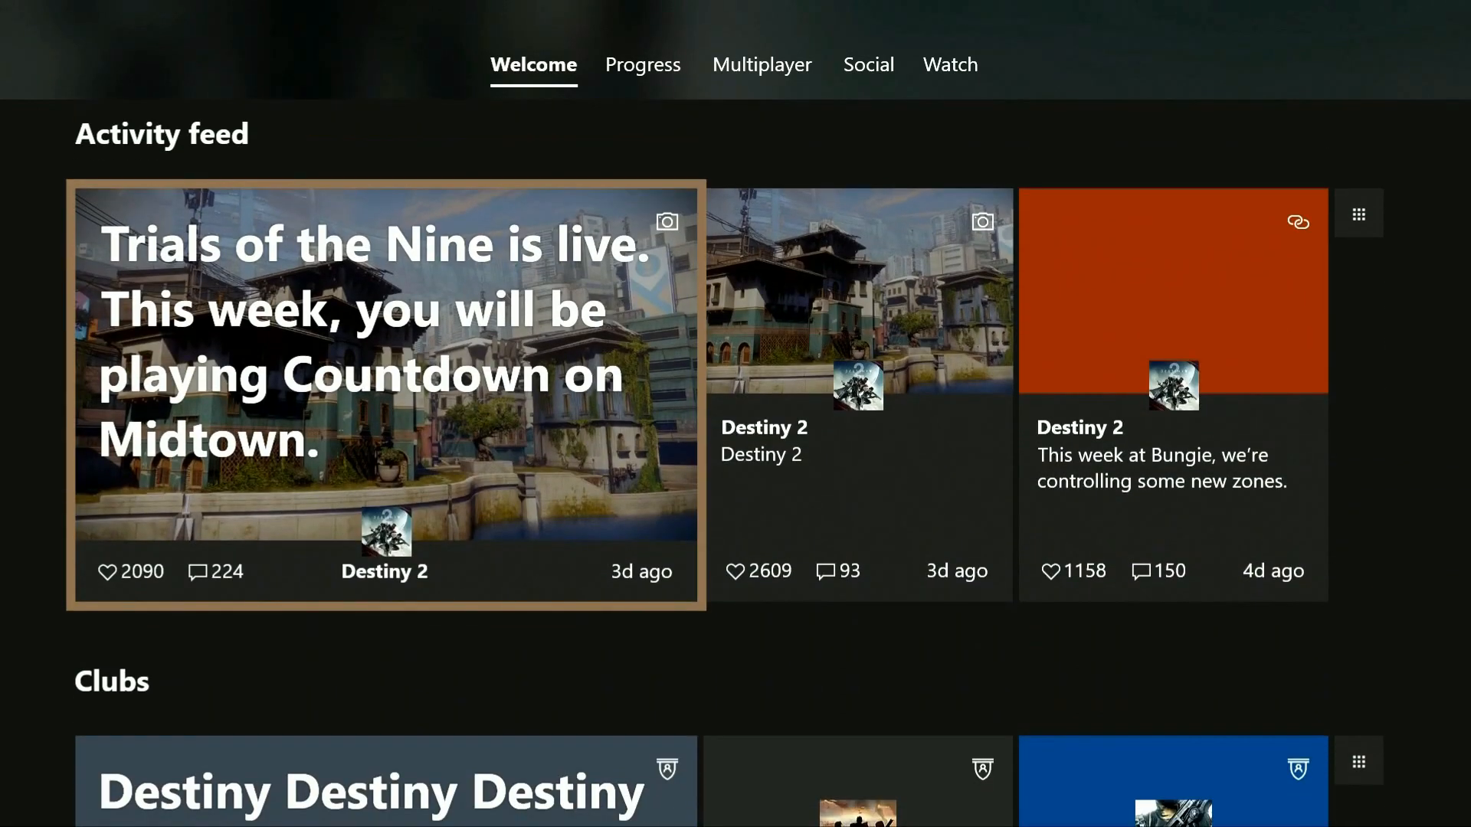
{"action": "scroll", "scroll_direction": "down", "scroll_amount": 3}
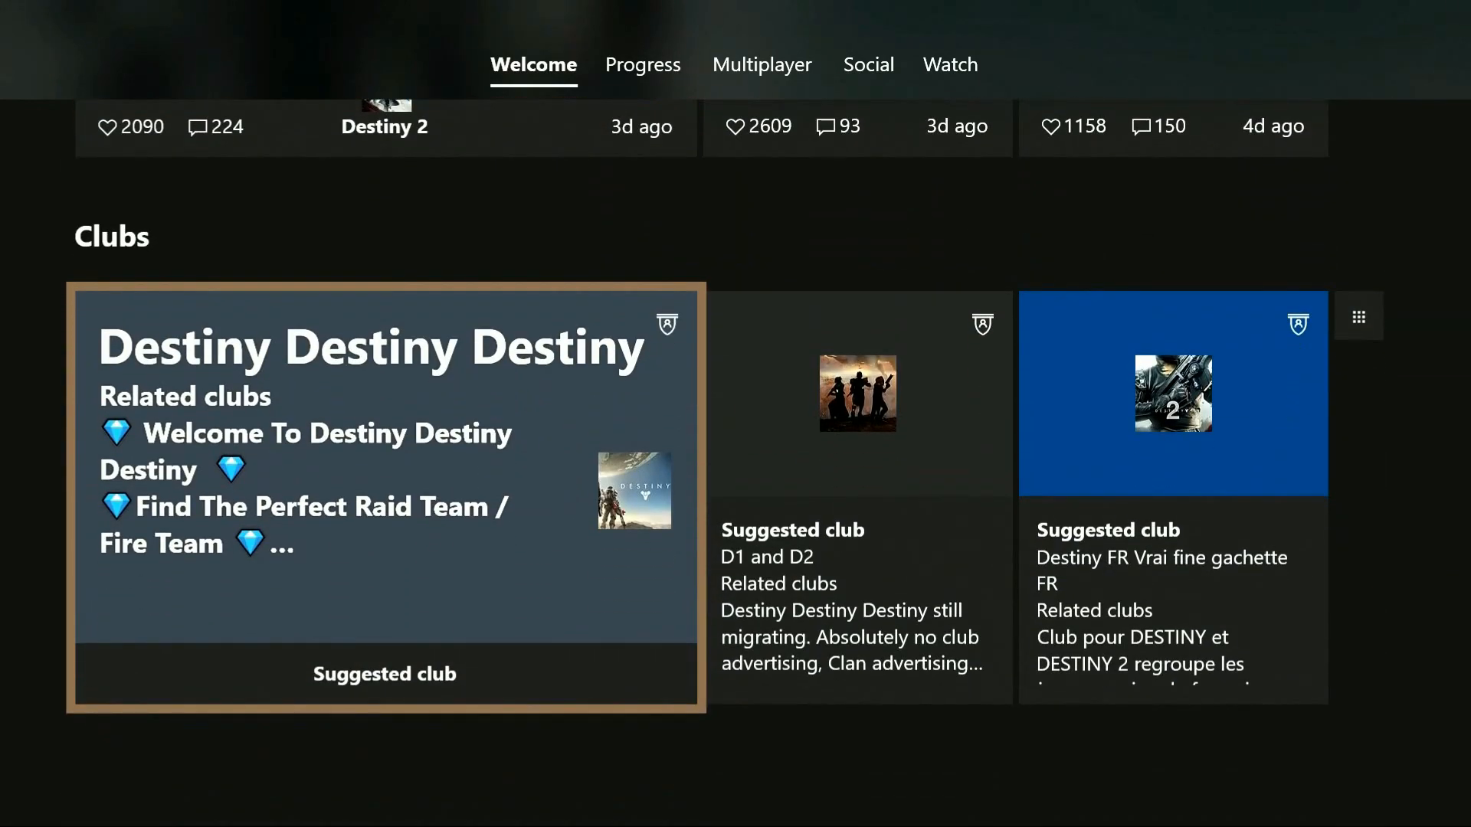
Review Destiny 2 Progress stats ranked among friends and achievements, then move to Multiplayer's group posts.
{"action": "left_click", "coordinate": [642, 65]}
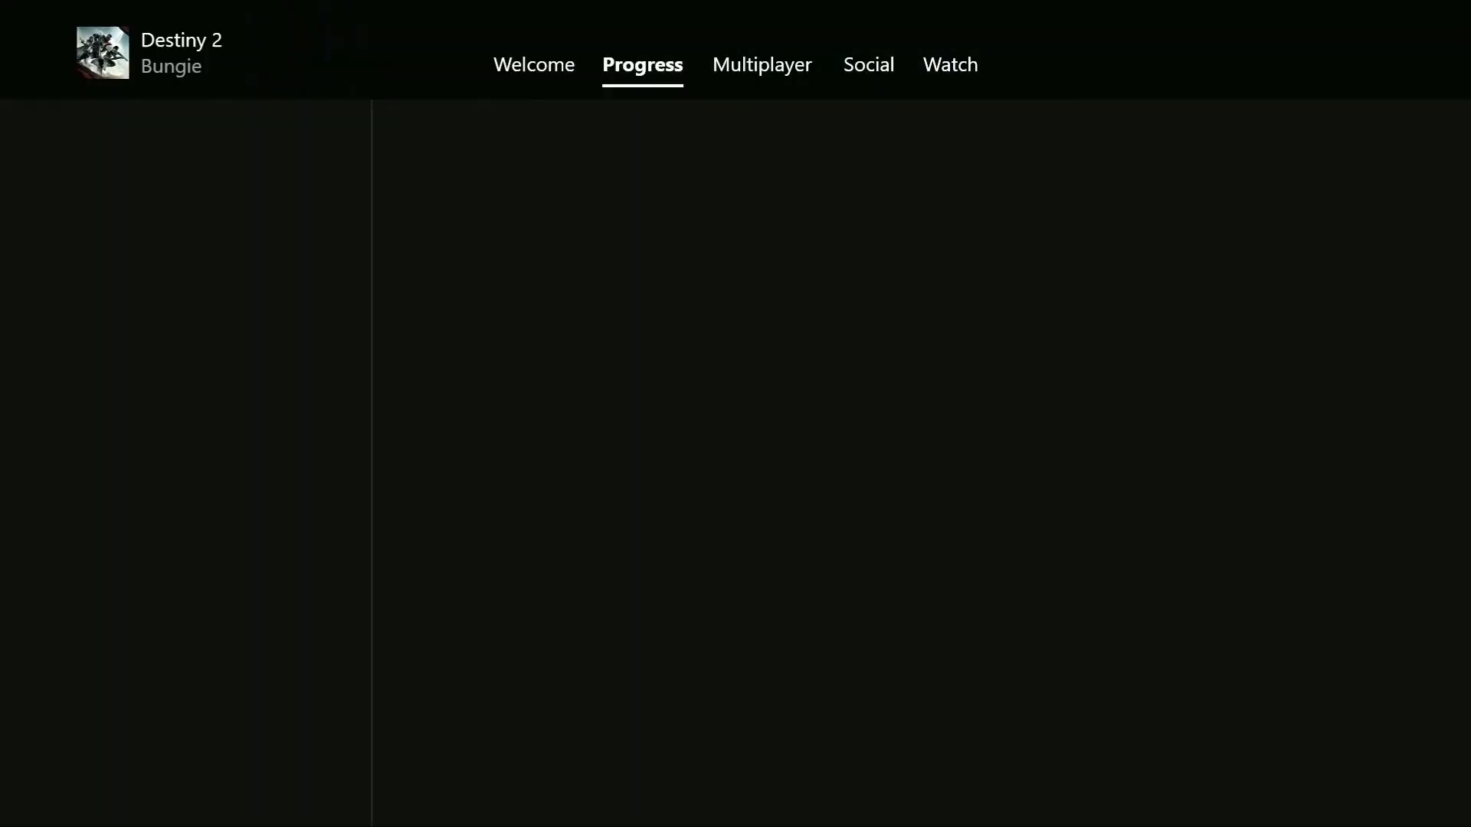
{"action": "left_click", "coordinate": [642, 65]}
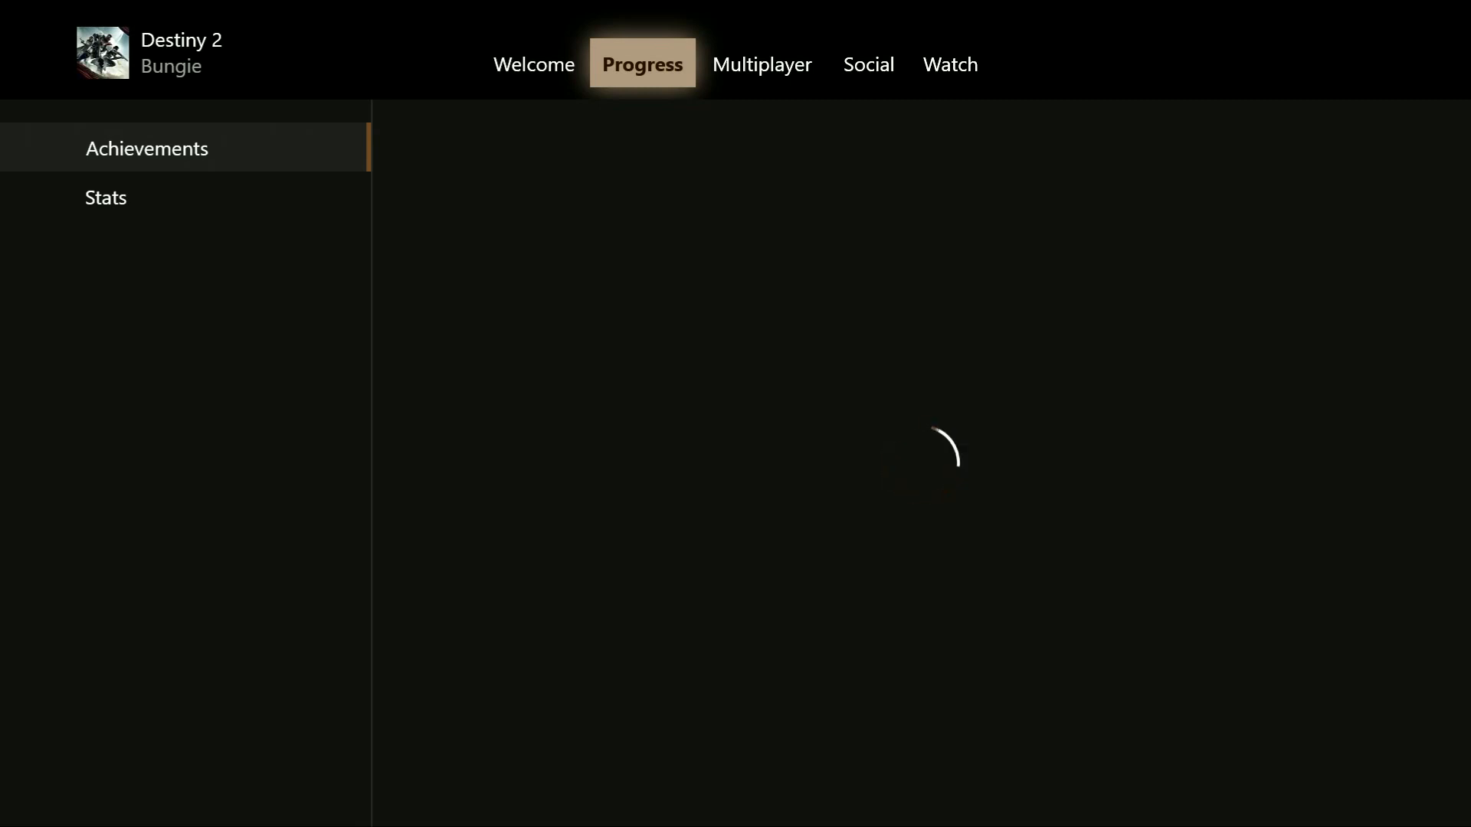
{"action": "left_click", "coordinate": [106, 198]}
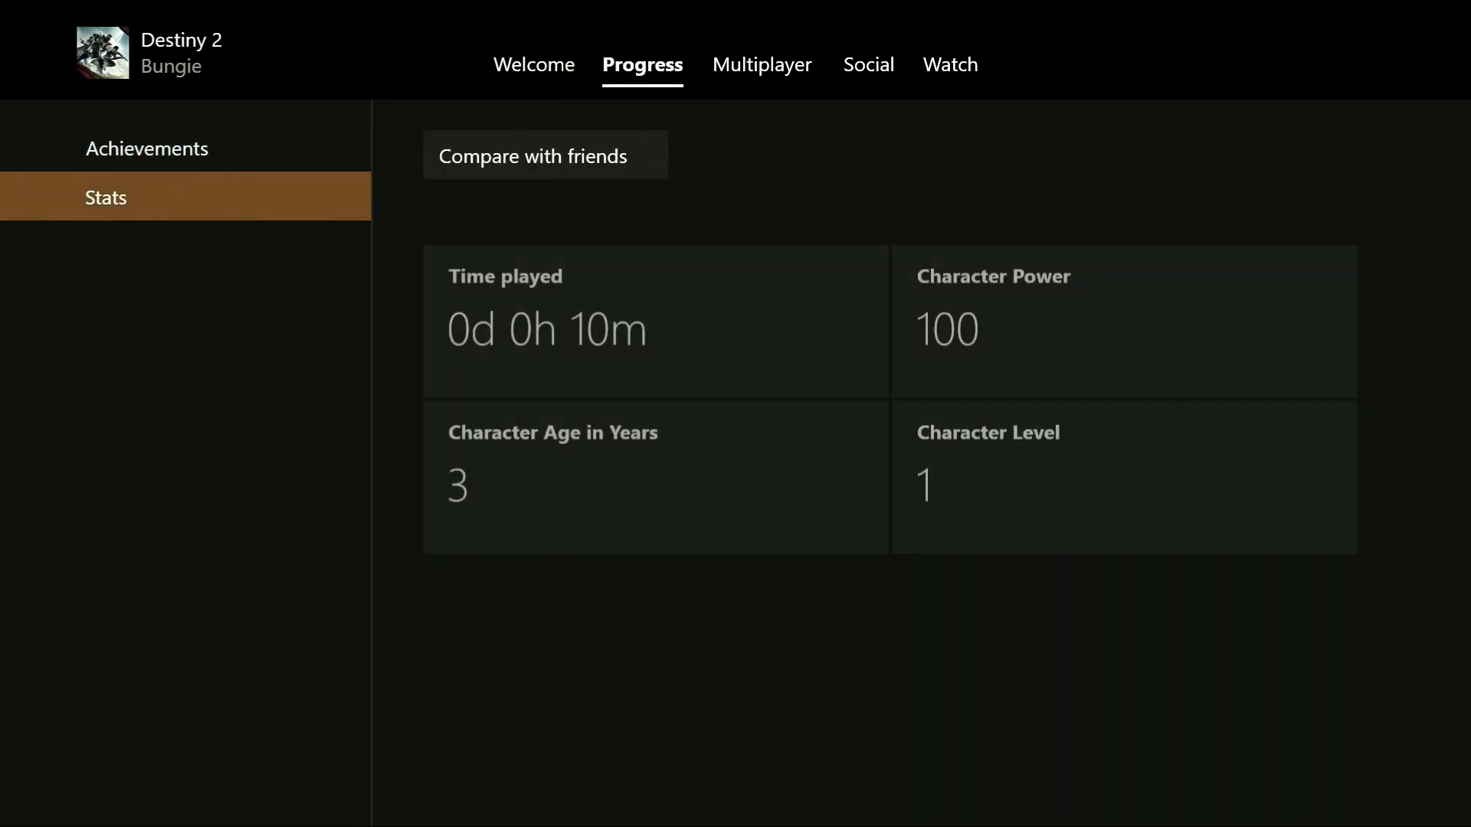
{"action": "left_click", "coordinate": [545, 155]}
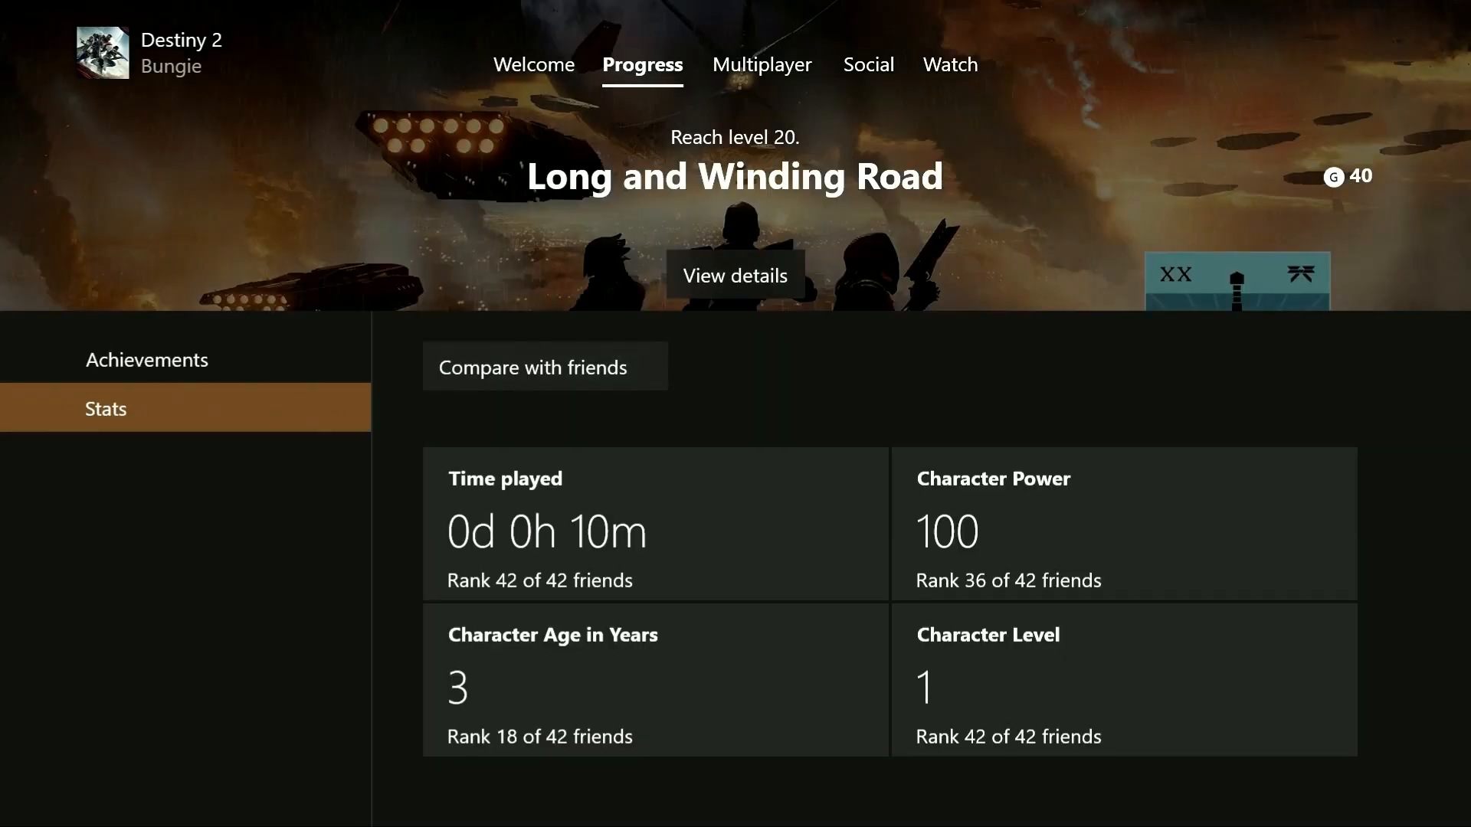
{"action": "left_click", "coordinate": [147, 358]}
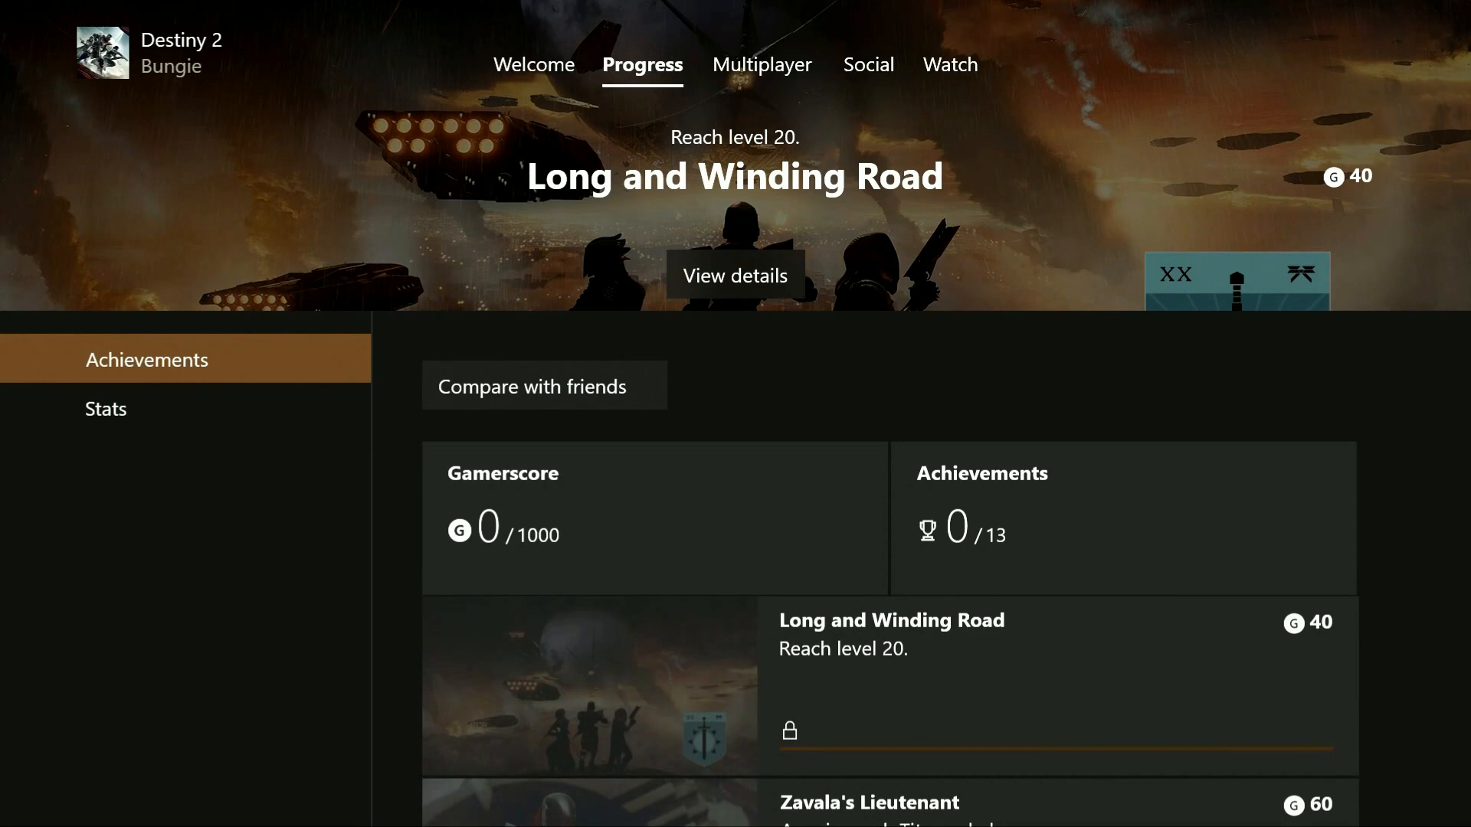
{"action": "left_click", "coordinate": [762, 64]}
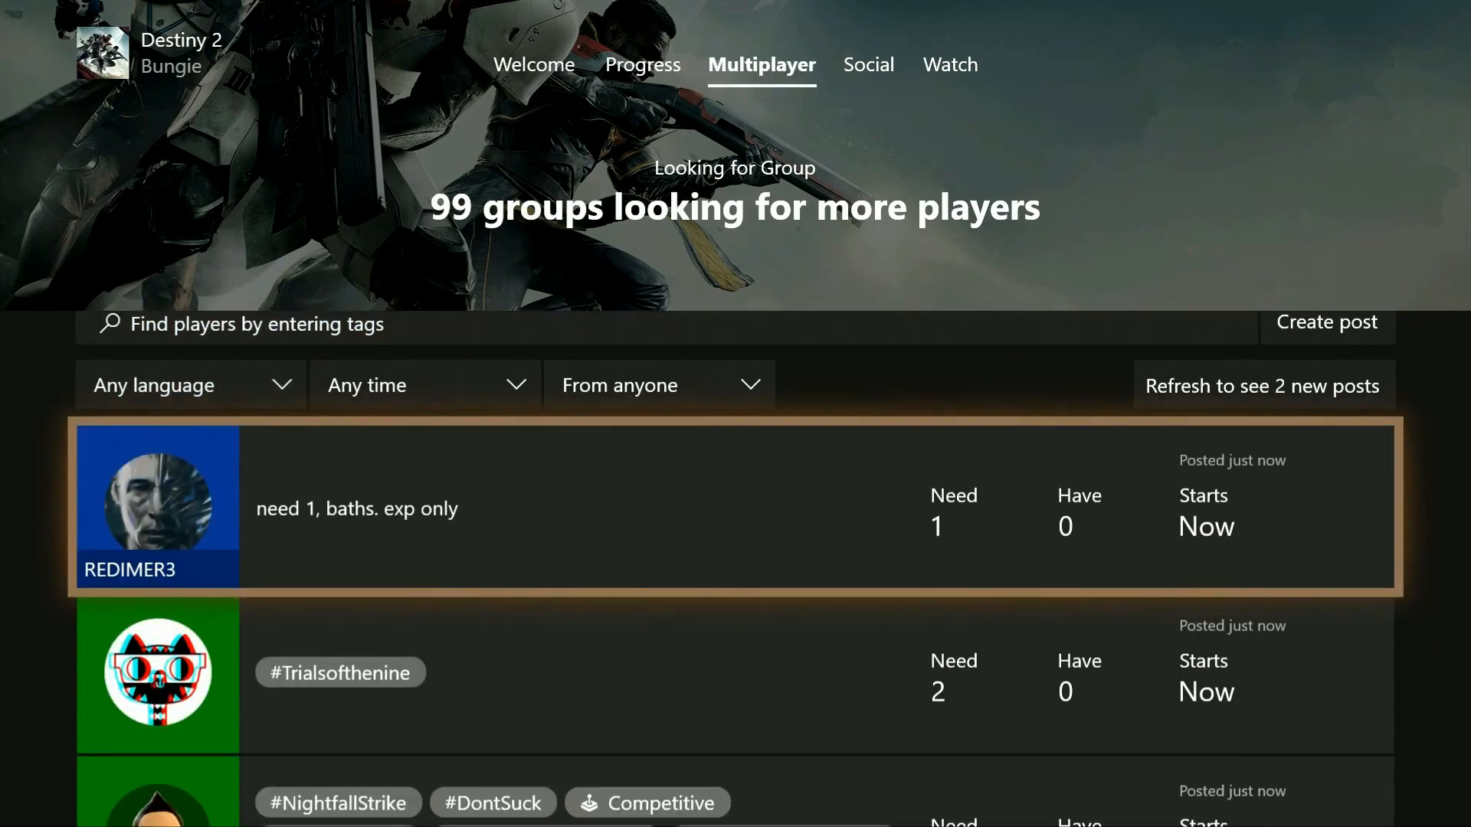
Browse the Looking for Group posts and the Social page's friends who play Destiny 2.
{"action": "scroll", "scroll_direction": "down", "scroll_amount": 3}
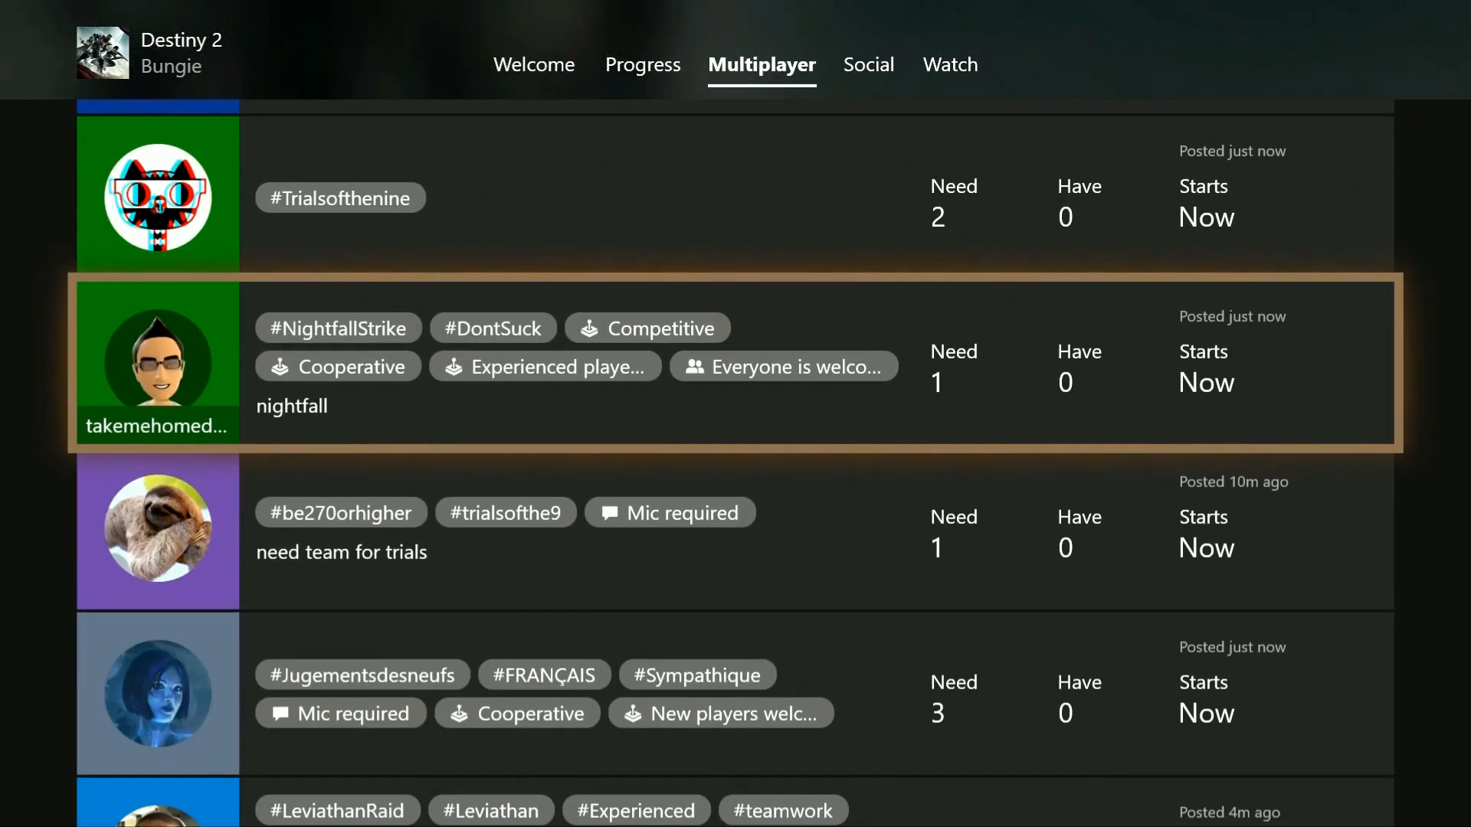
{"action": "scroll", "scroll_direction": "down", "scroll_amount": 3}
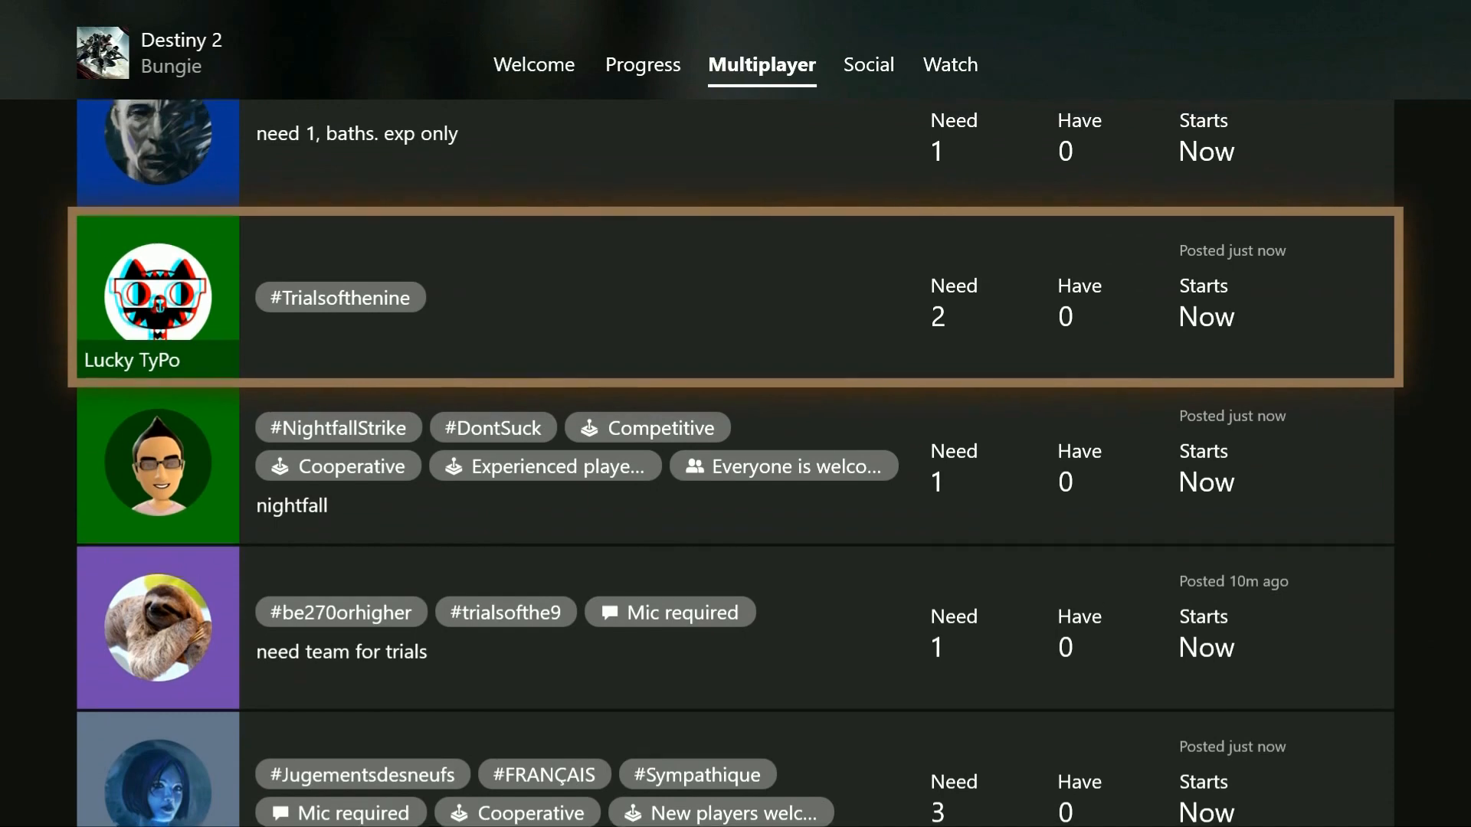
{"action": "left_click", "coordinate": [867, 64]}
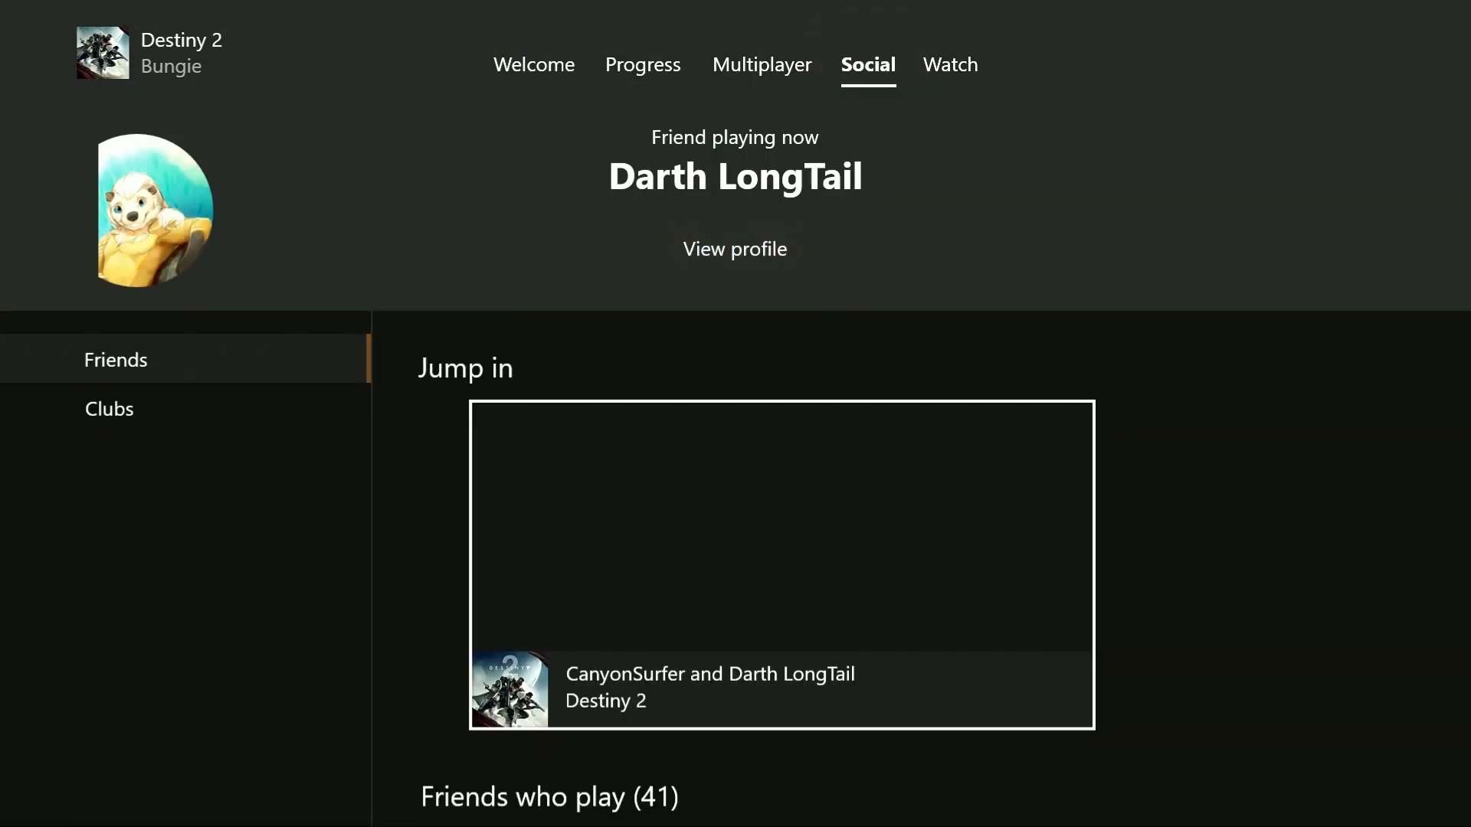
{"action": "scroll", "scroll_direction": "down", "scroll_amount": 3}
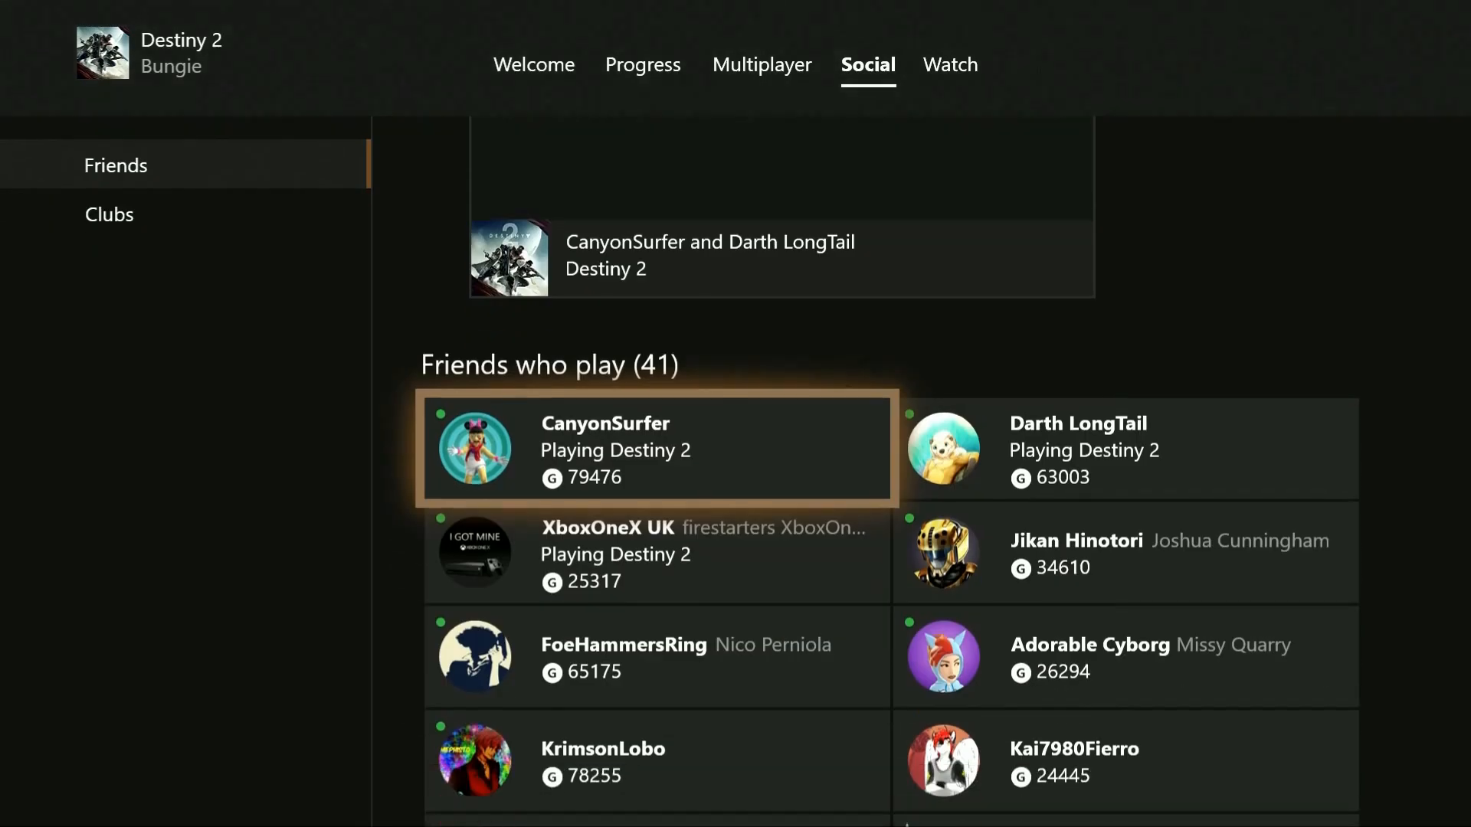
{"action": "scroll", "scroll_direction": "down", "scroll_amount": 3}
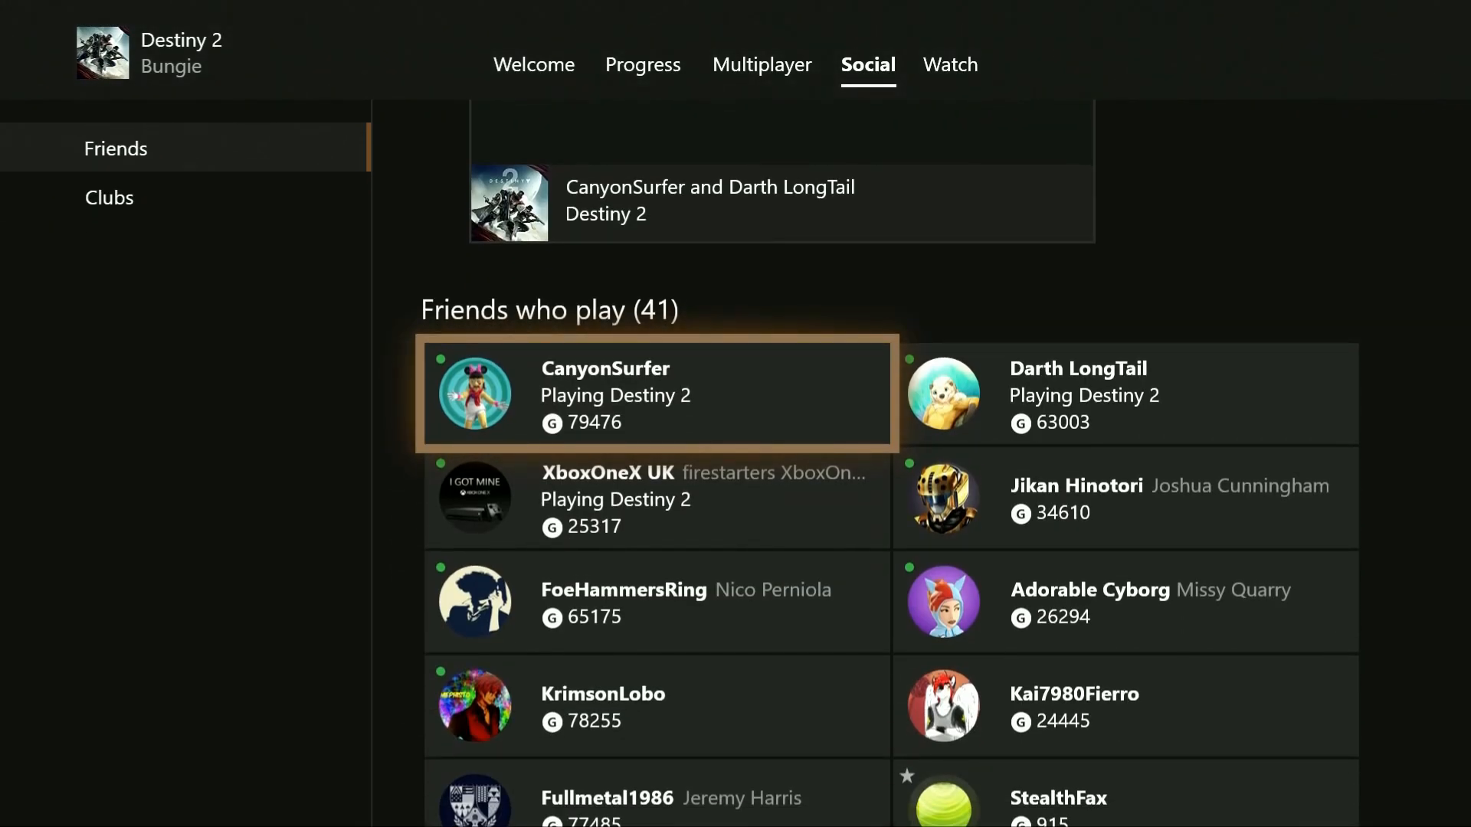
View related Destiny 2 clubs, then the Watch tab's community captures and live broadcasts.
{"action": "left_click", "coordinate": [109, 197]}
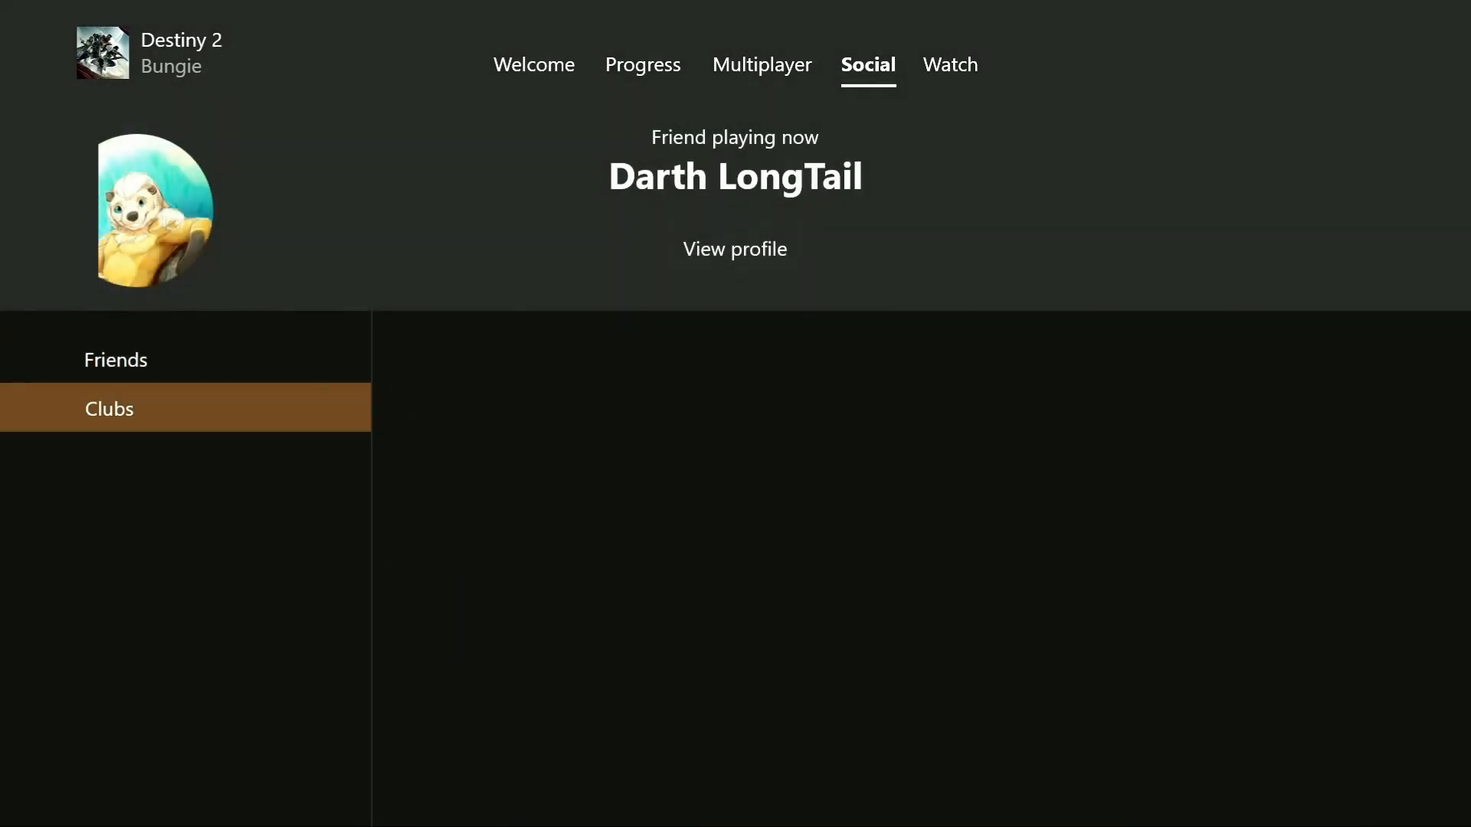
{"action": "left_click", "coordinate": [109, 408]}
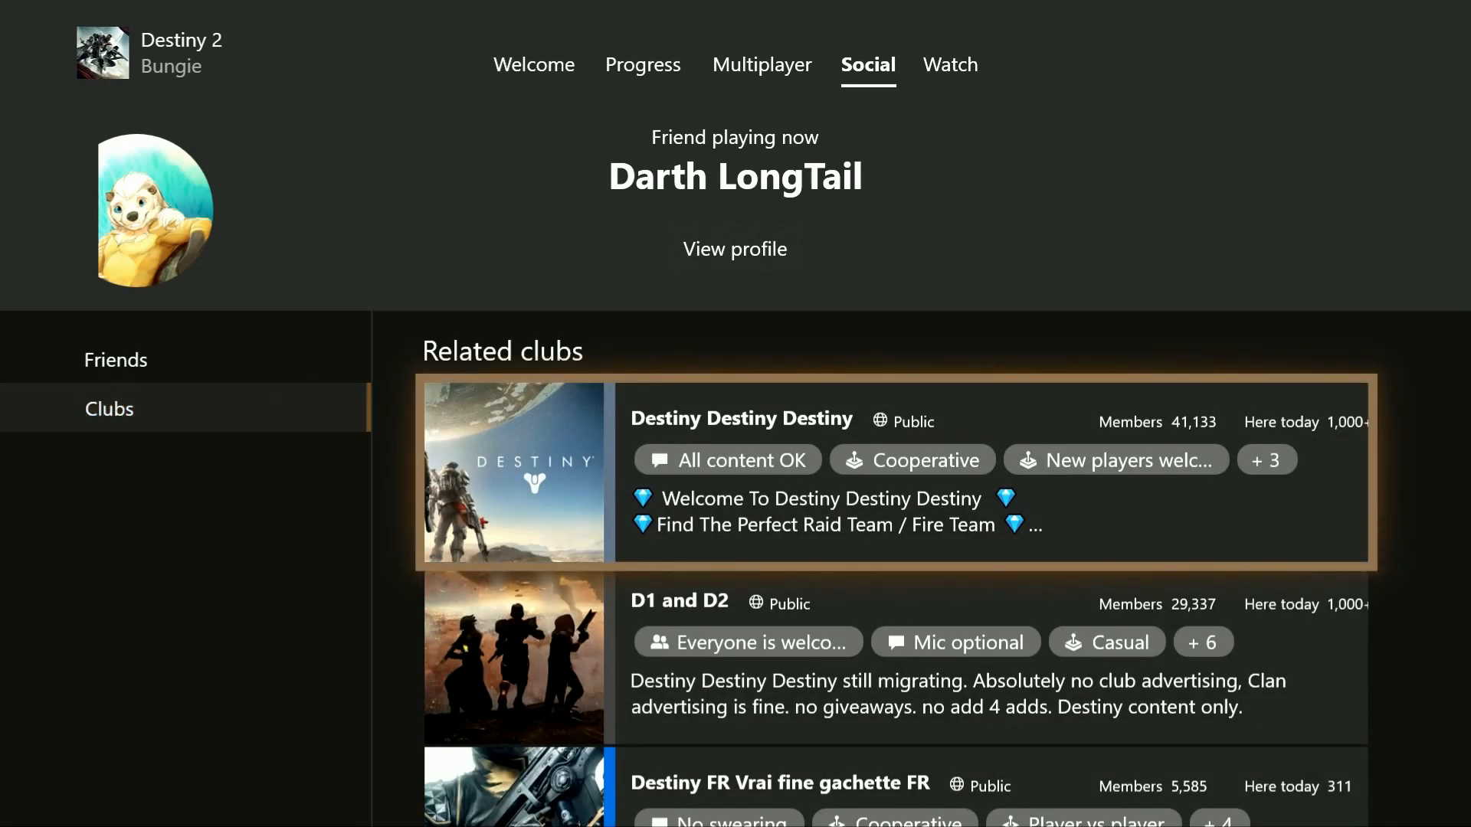
{"action": "left_click", "coordinate": [950, 65]}
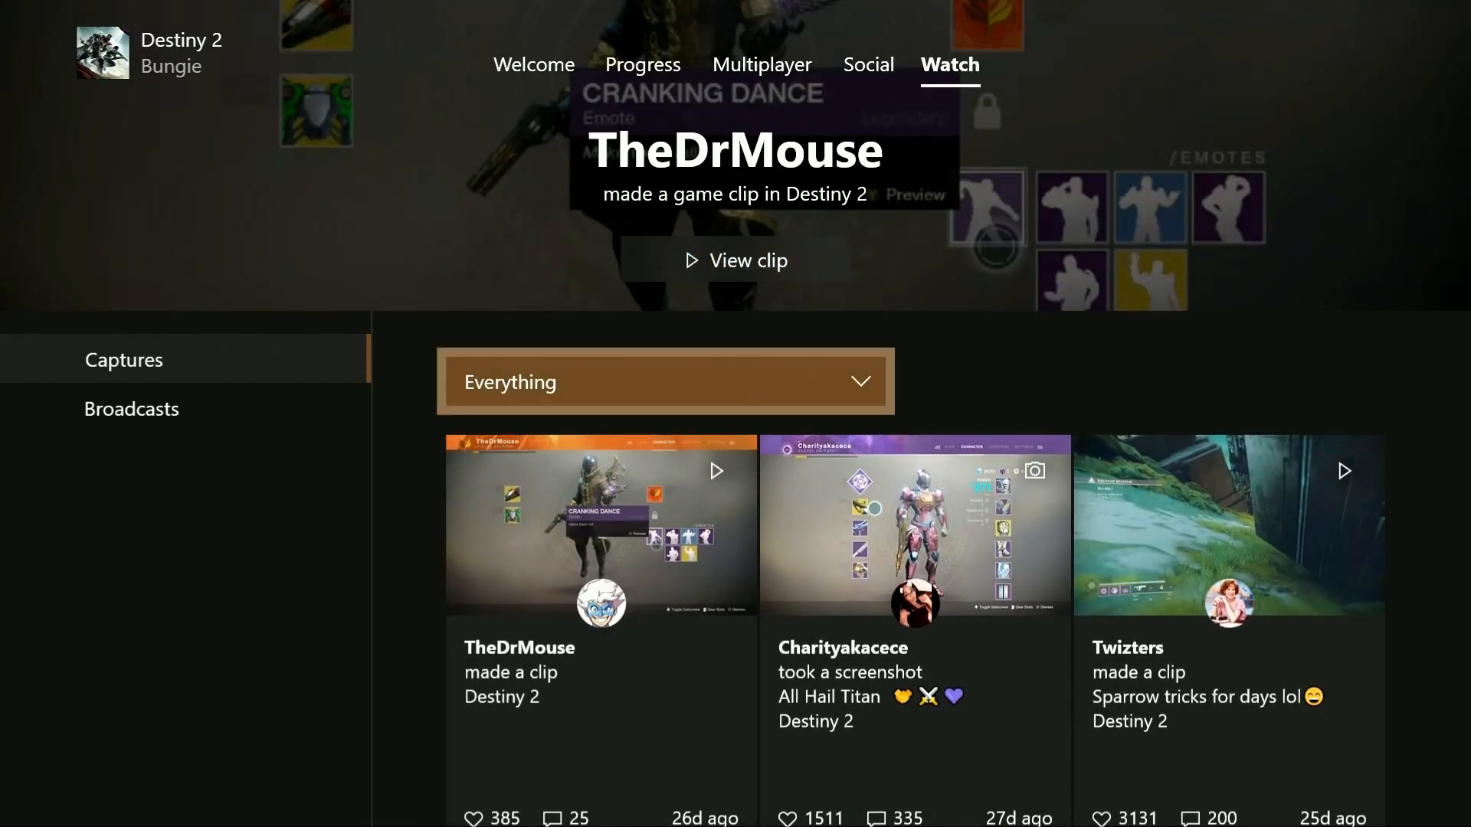
{"action": "left_click", "coordinate": [131, 407]}
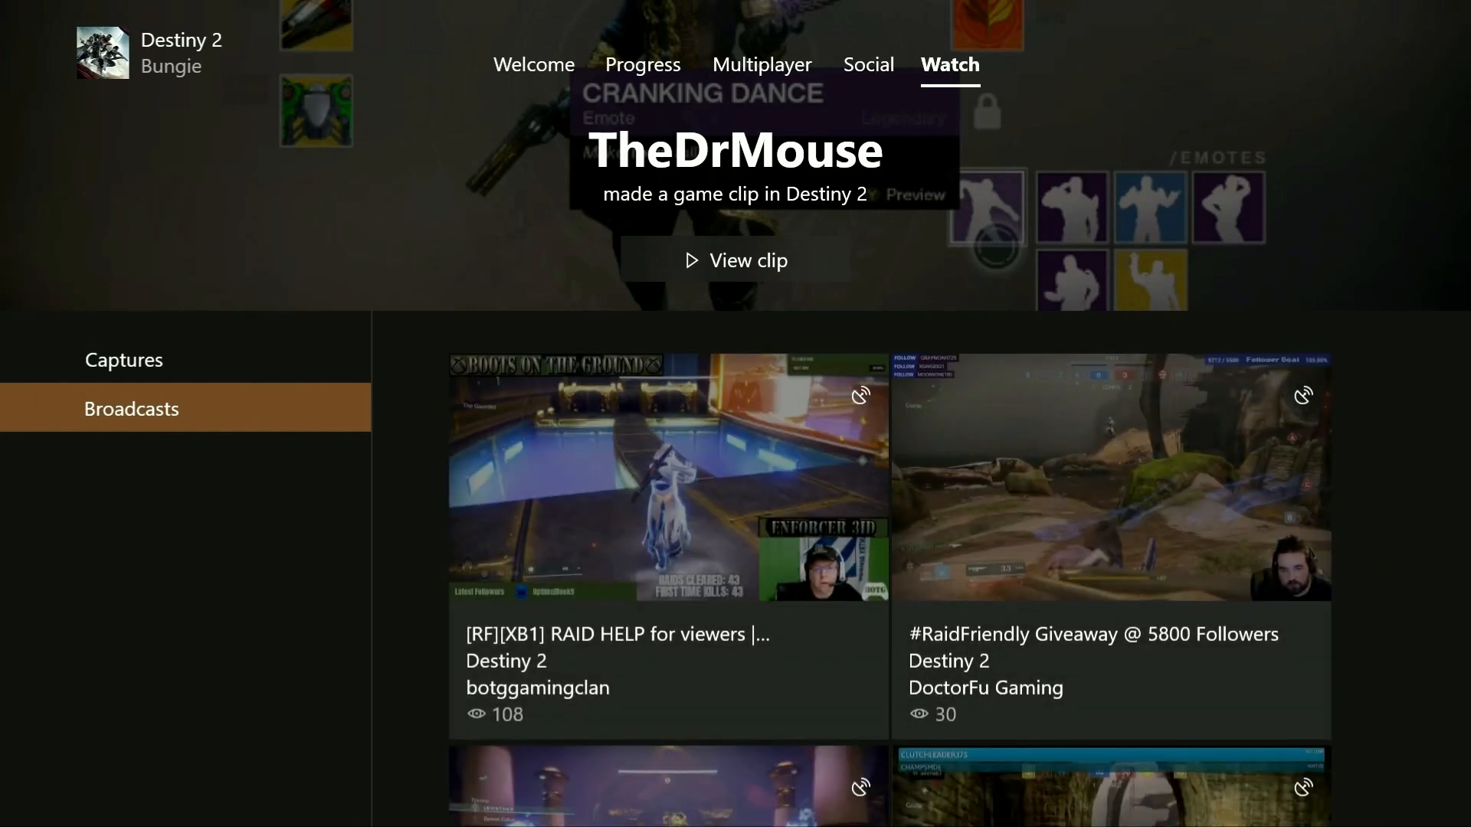
Back out of the Destiny 2 hub to the Home Pins grid with the new Destiny 2 section above.
{"action": "left_click", "coordinate": [735, 260]}
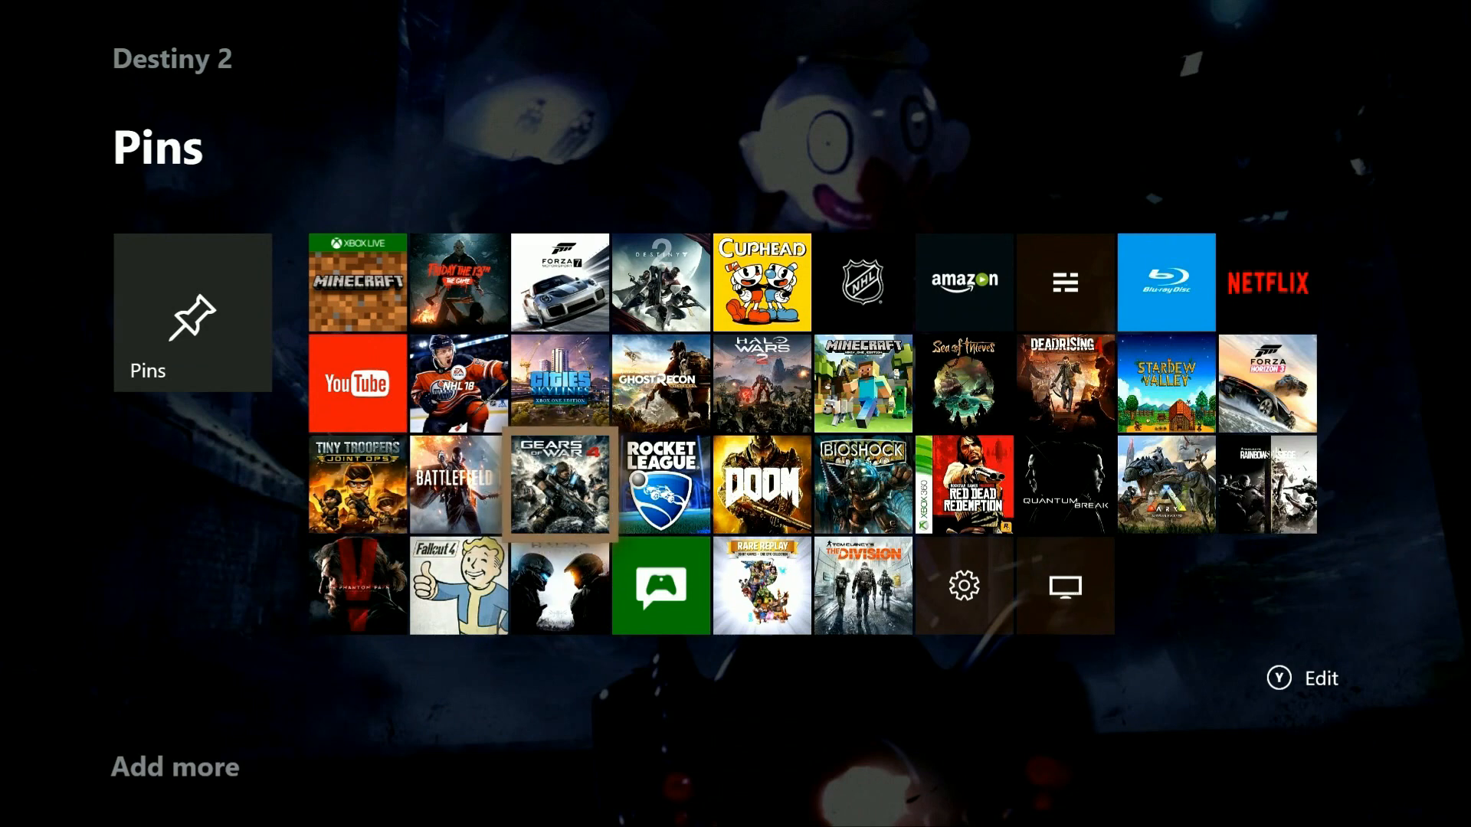
Choose Add to Home for the Gears of War 4 pin, placing it above Destiny 2 and the Pins grid.
{"action": "left_click", "coordinate": [560, 483]}
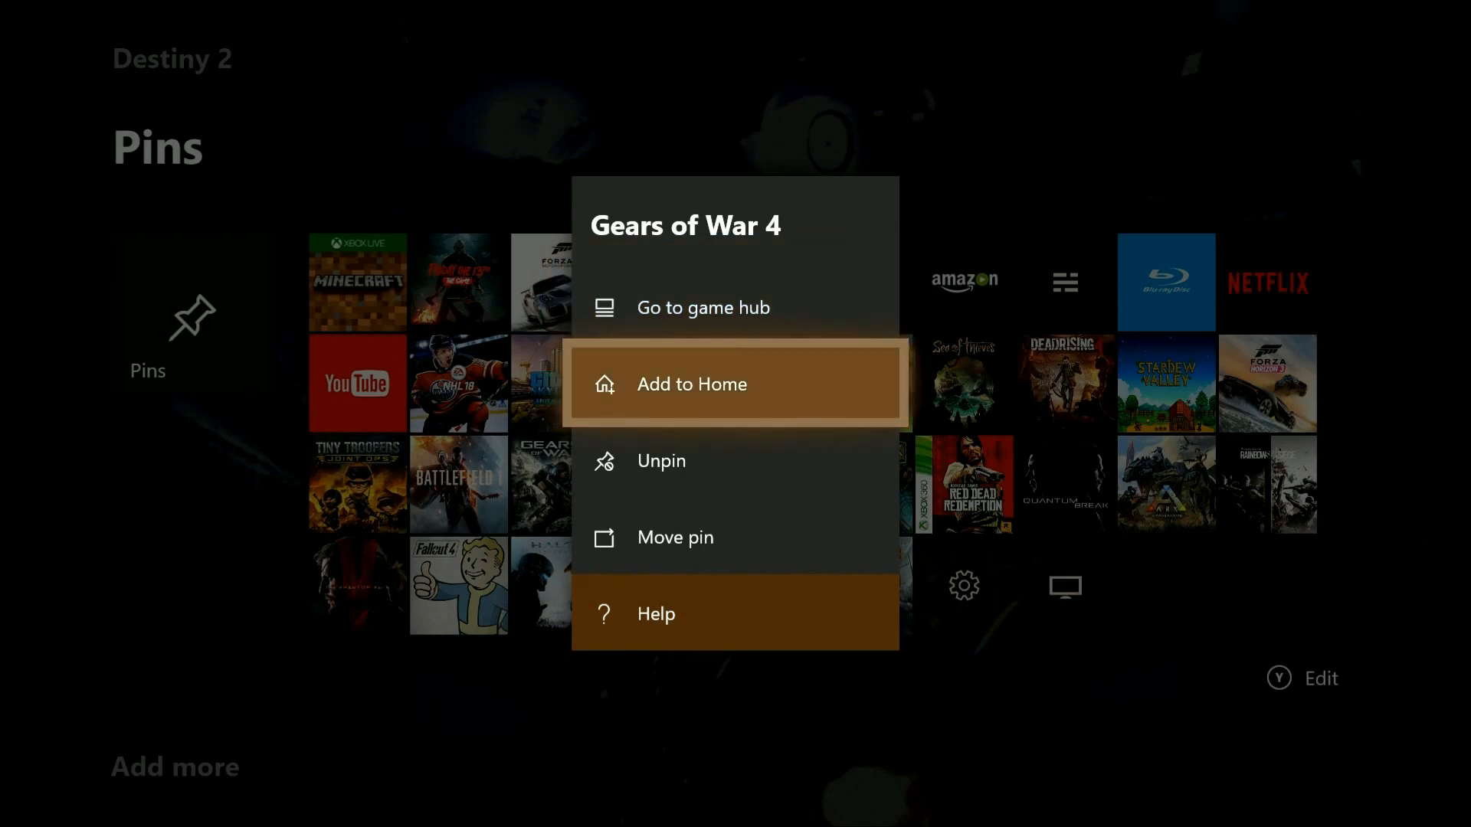
{"action": "left_click", "coordinate": [691, 385]}
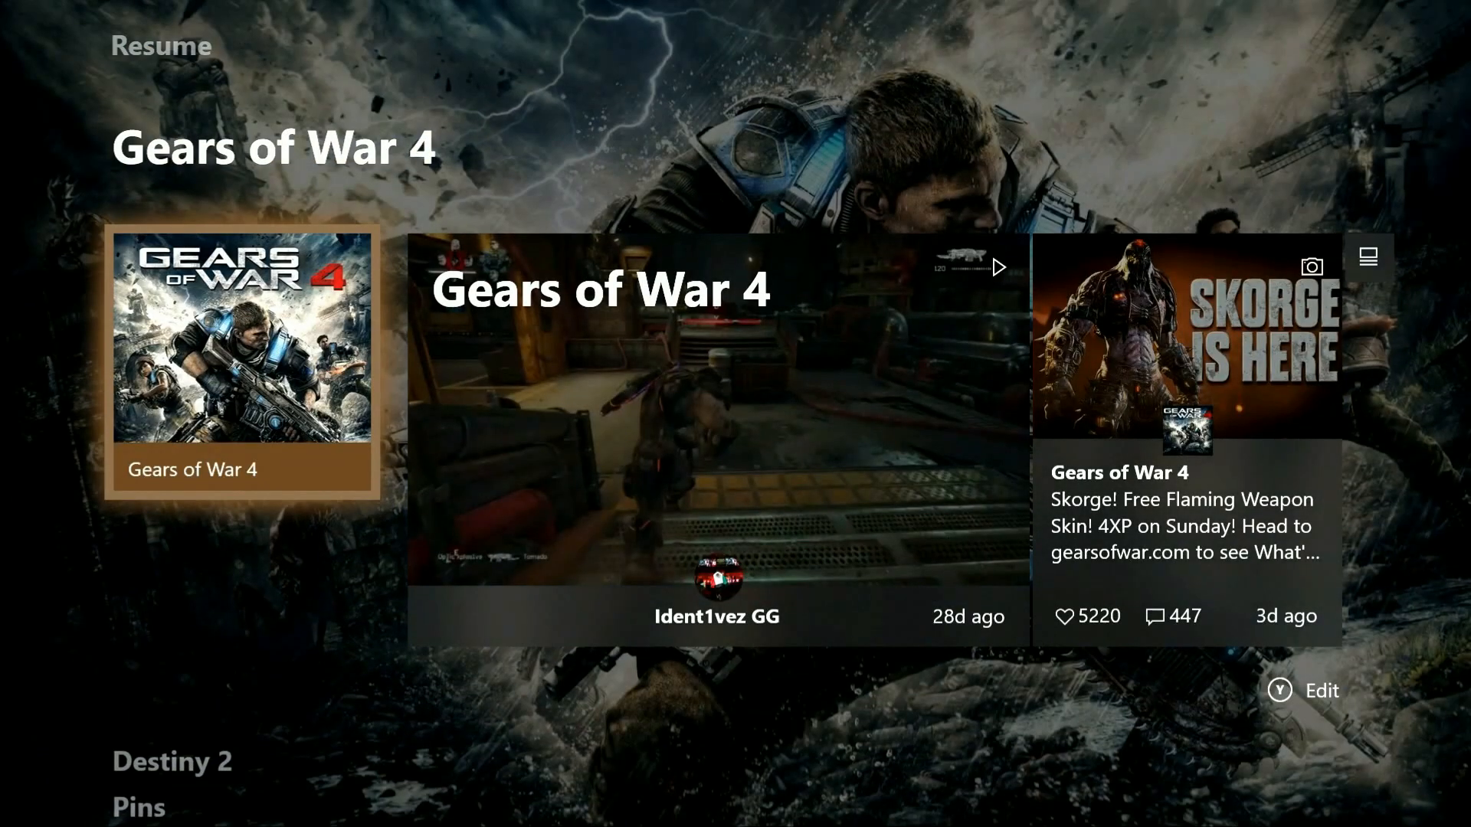
{"action": "scroll", "scroll_direction": "down", "scroll_amount": 3}
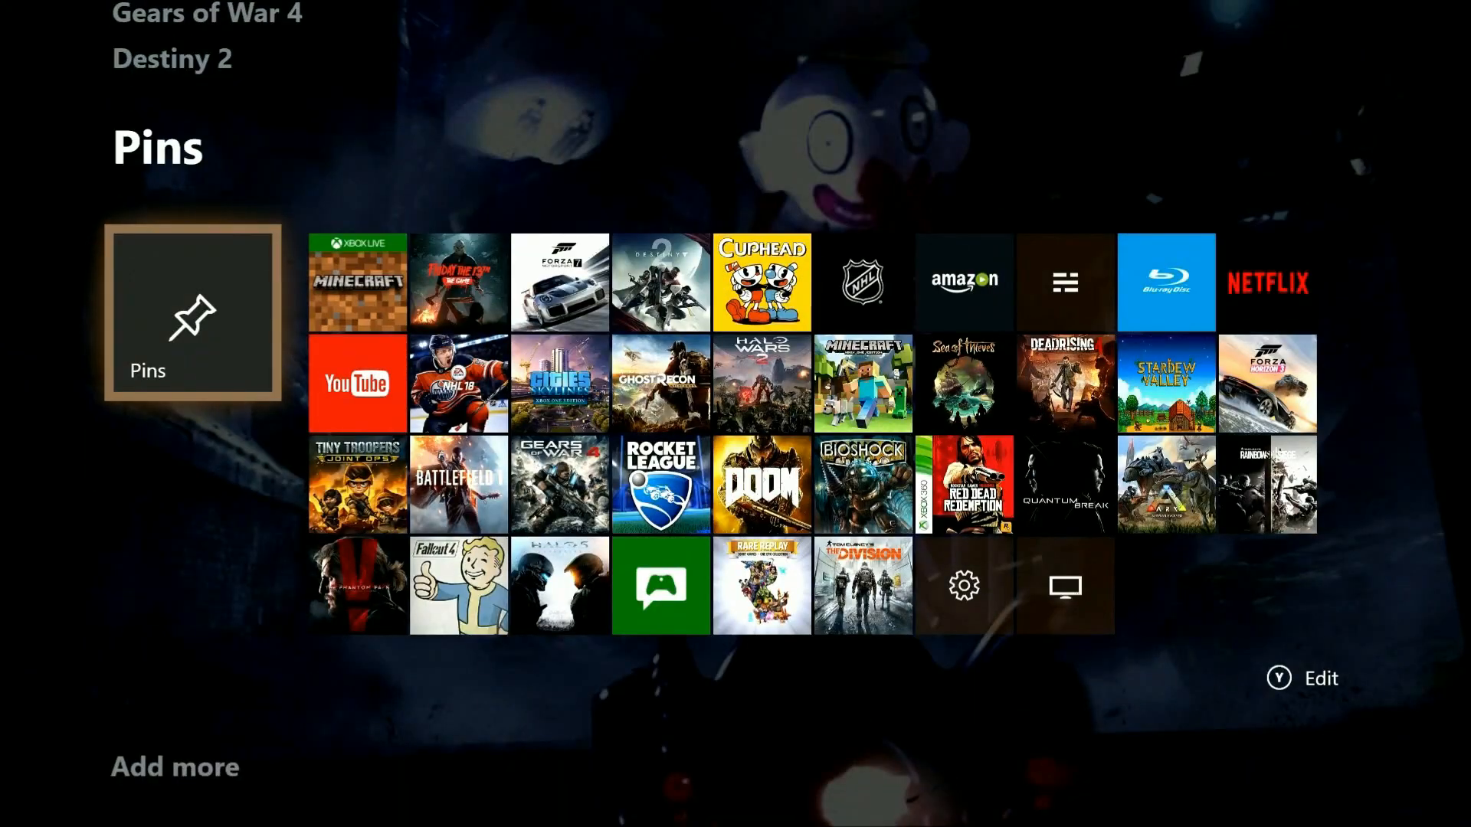